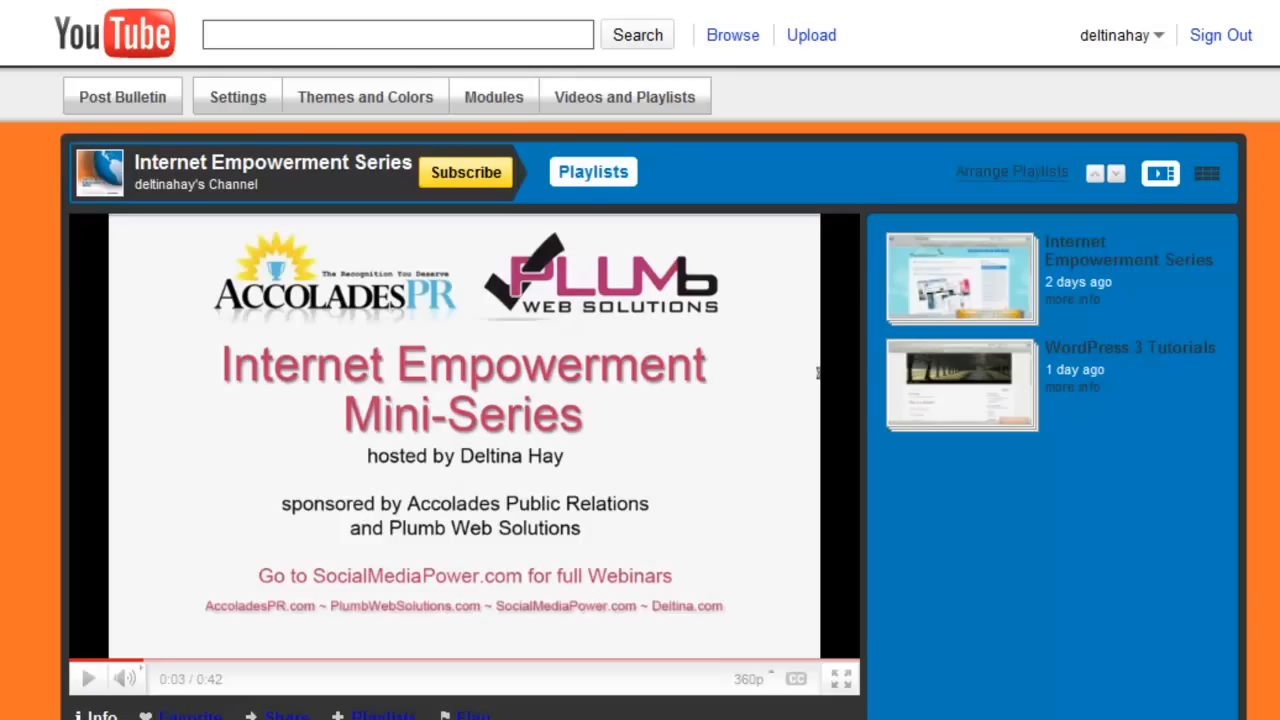
{"action": "mouse_move", "coordinate": [896, 142]}
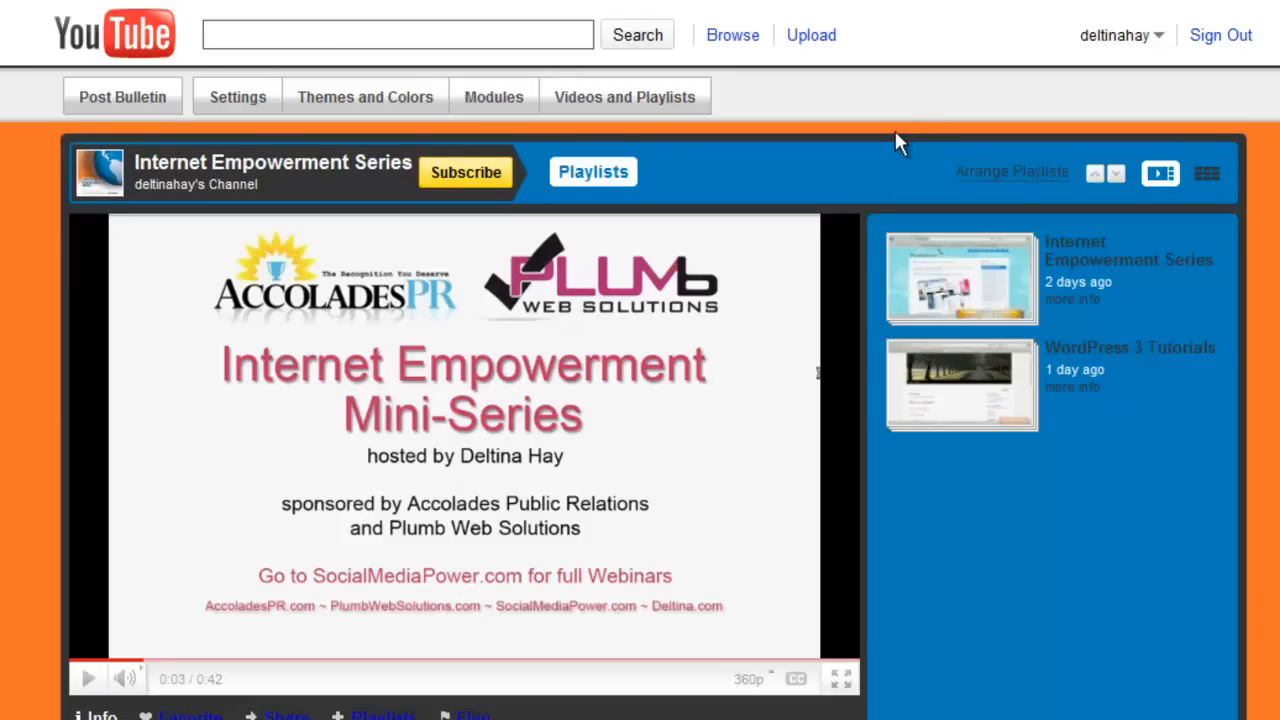
{"action": "mouse_move", "coordinate": [1120, 36]}
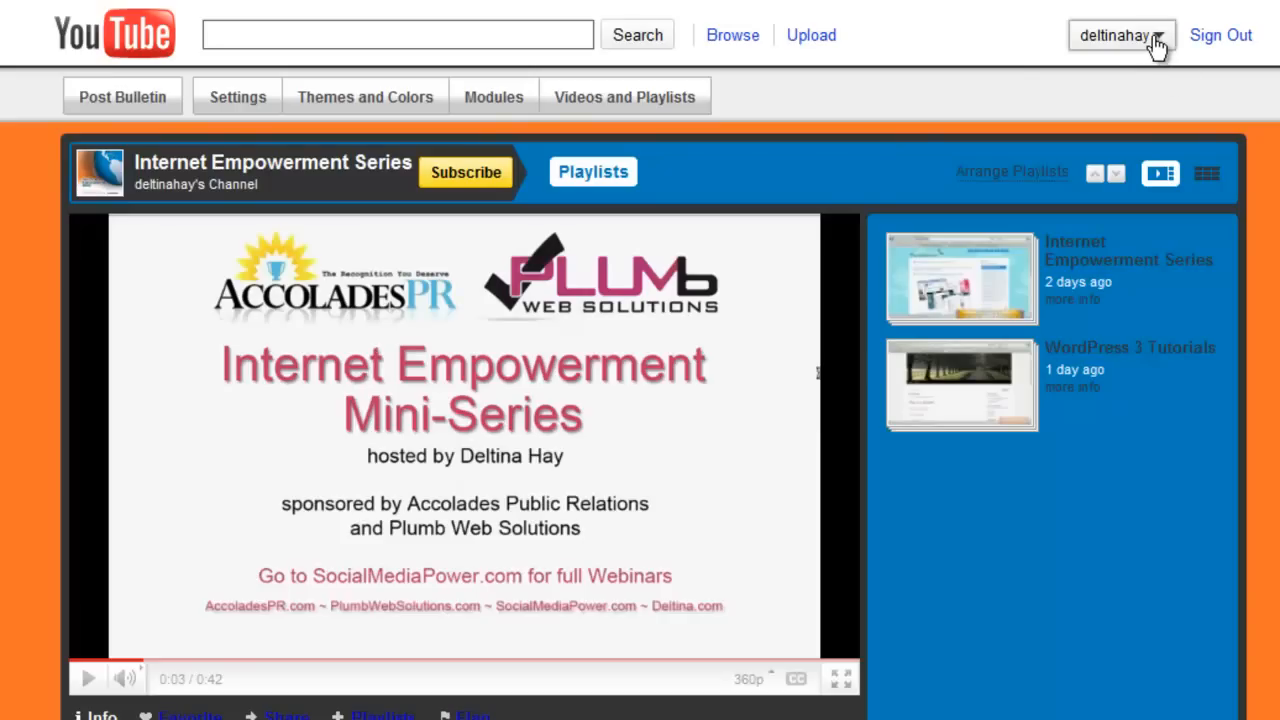
Go from the username menu to Account Settings, then to the About YouTube page's help links
{"action": "left_click", "coordinate": [1120, 36]}
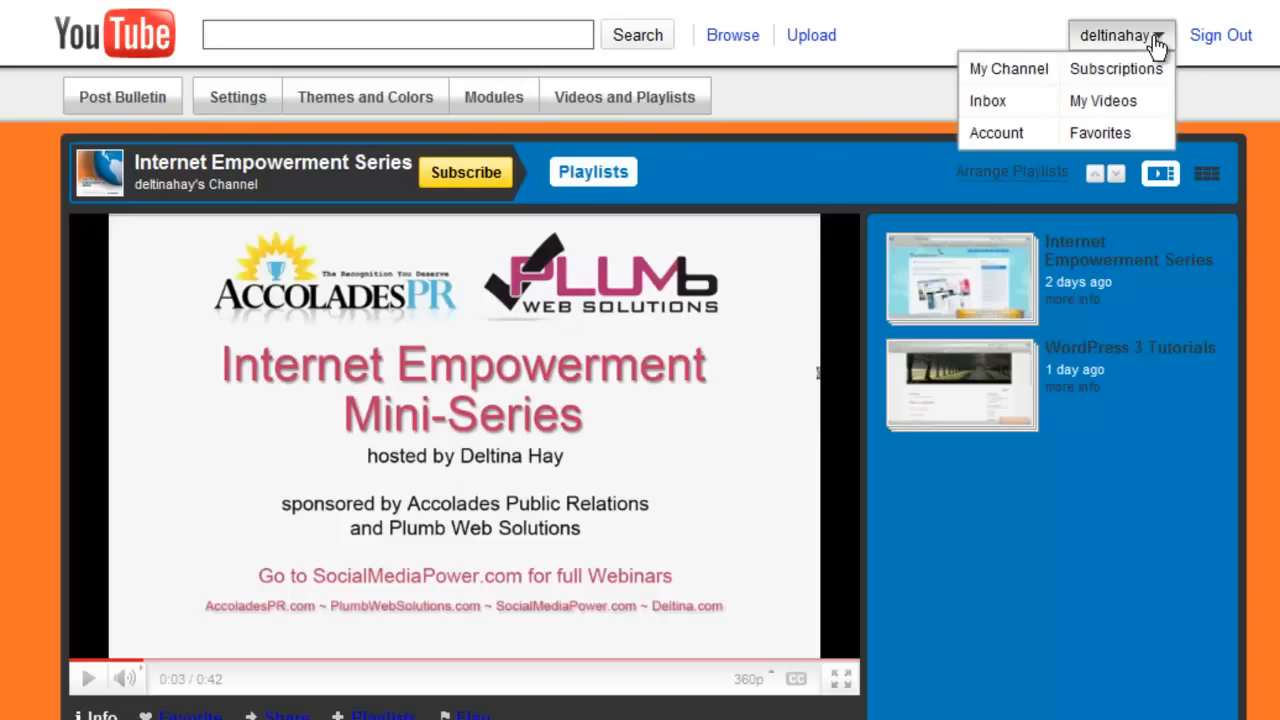
{"action": "mouse_move", "coordinate": [996, 132]}
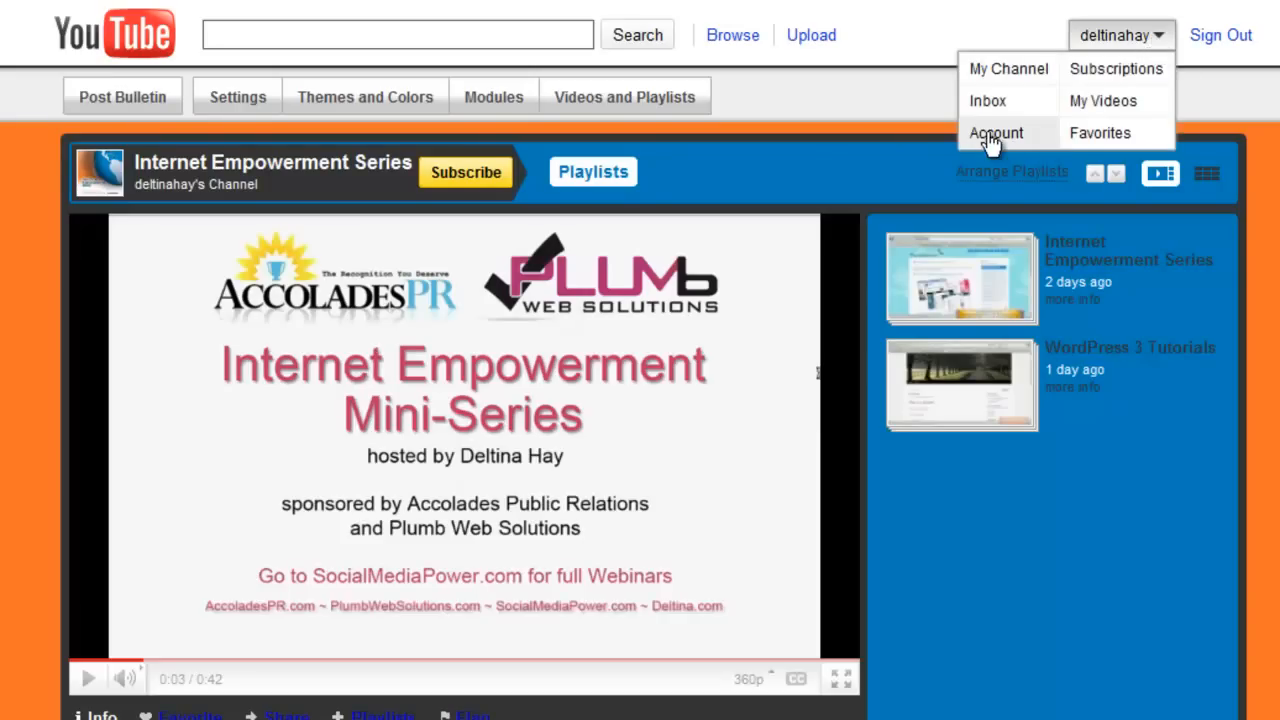
{"action": "left_click", "coordinate": [996, 132]}
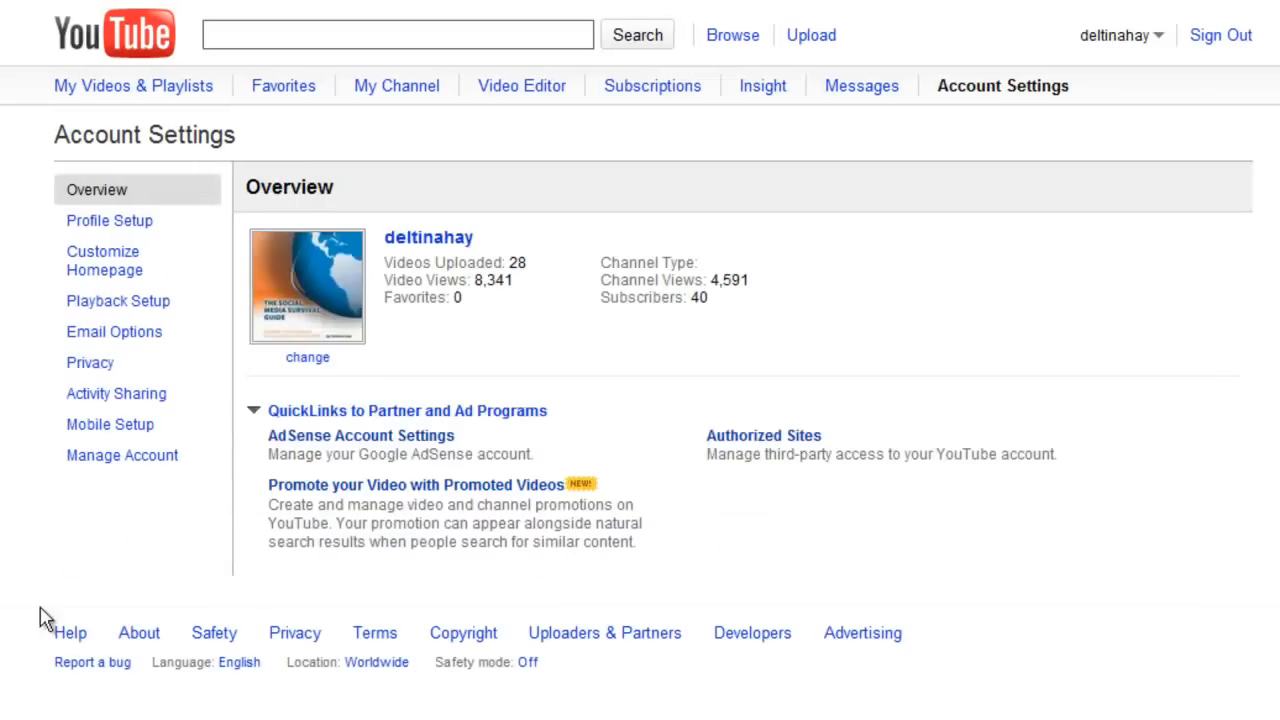
{"action": "mouse_move", "coordinate": [138, 632]}
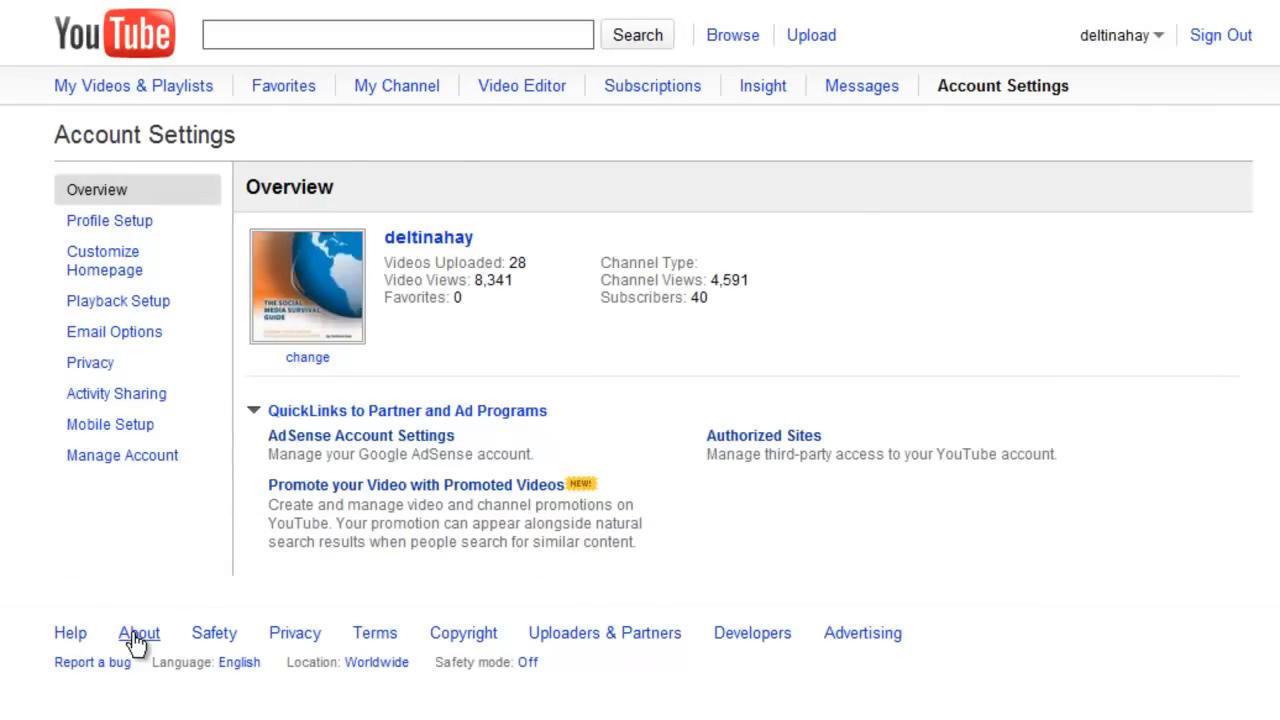
{"action": "left_click", "coordinate": [138, 632]}
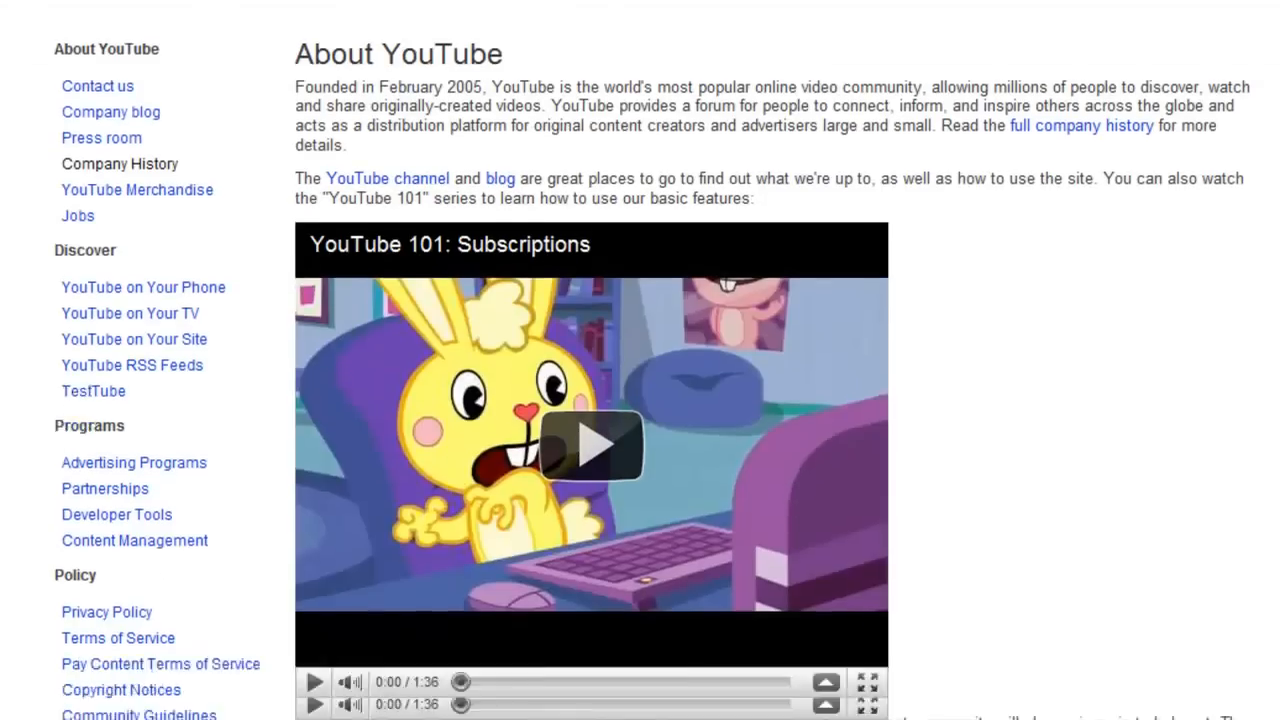
{"action": "scroll", "scroll_direction": "down", "scroll_amount": 3}
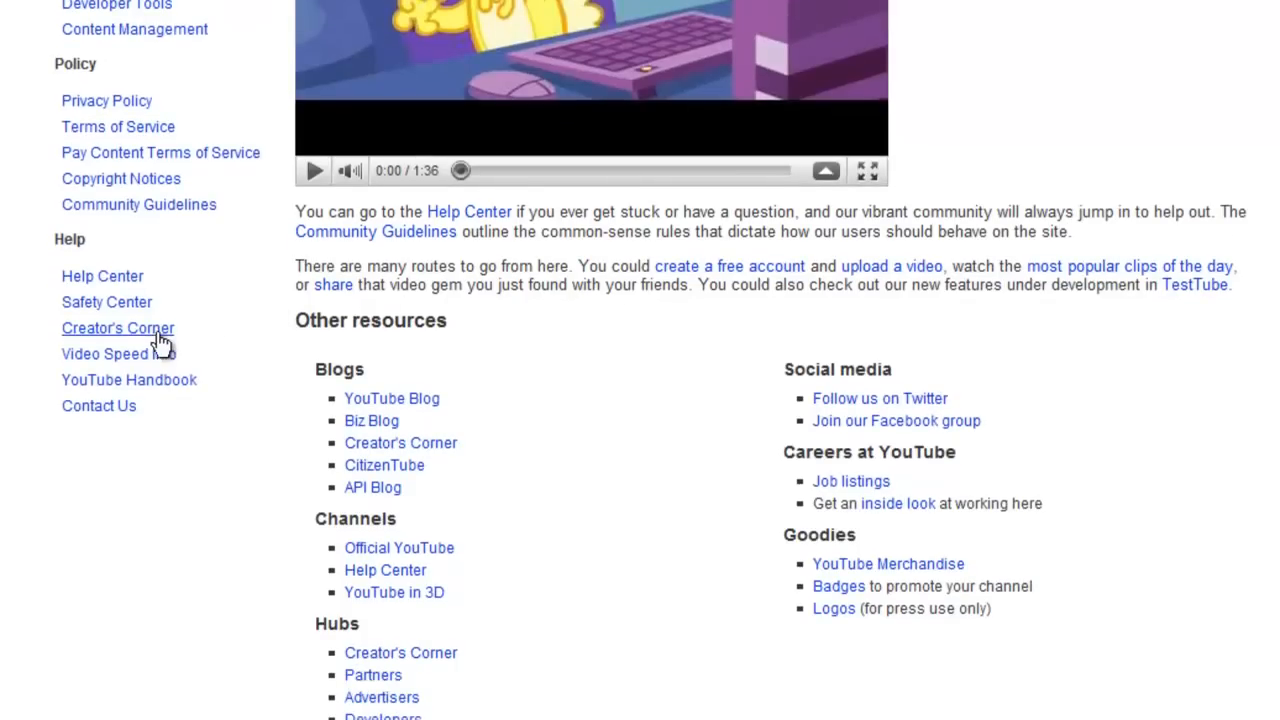
Reach the Creator's Corner Downloads page showing subscribe button samples and the banner menu
{"action": "left_click", "coordinate": [116, 328]}
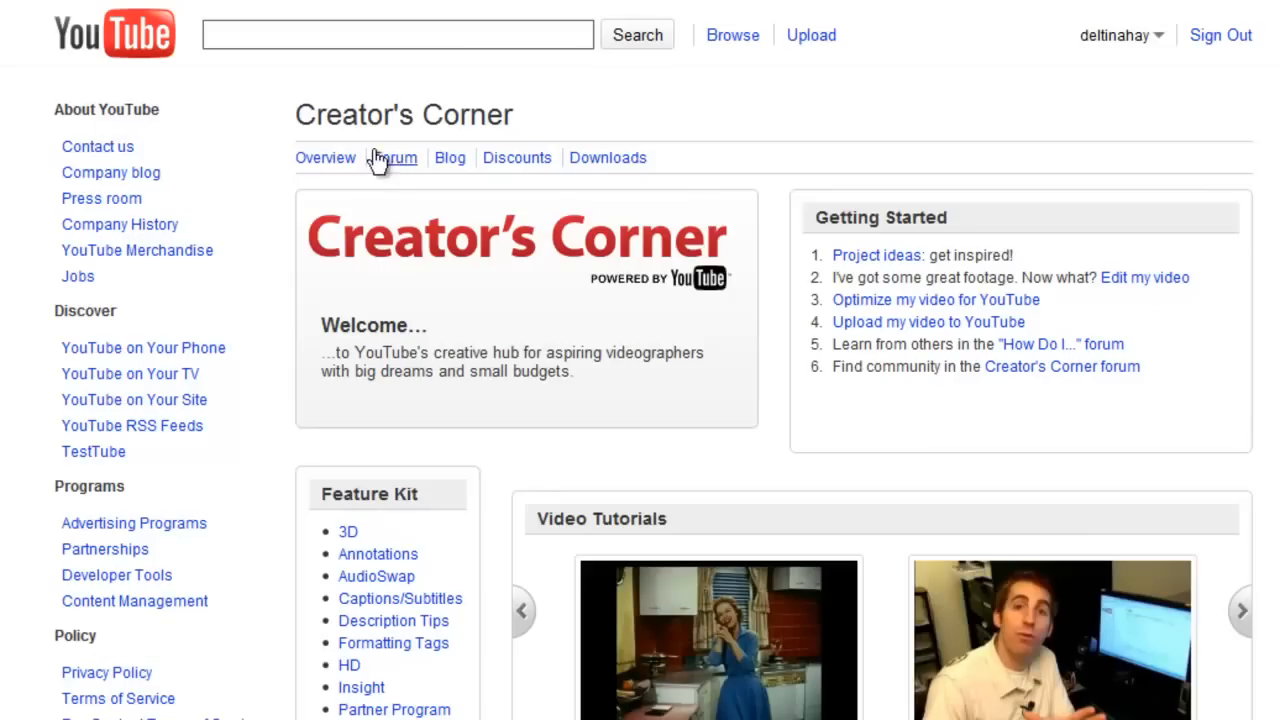
{"action": "mouse_move", "coordinate": [752, 180]}
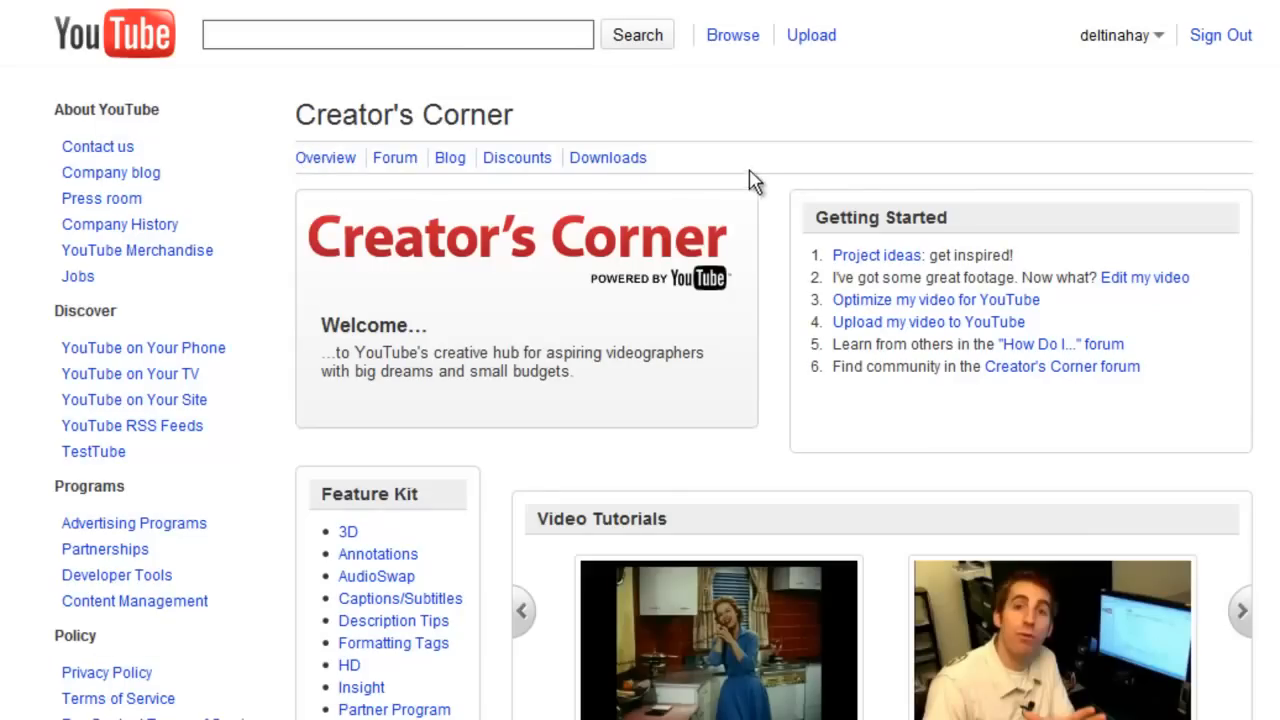
{"action": "mouse_move", "coordinate": [928, 136]}
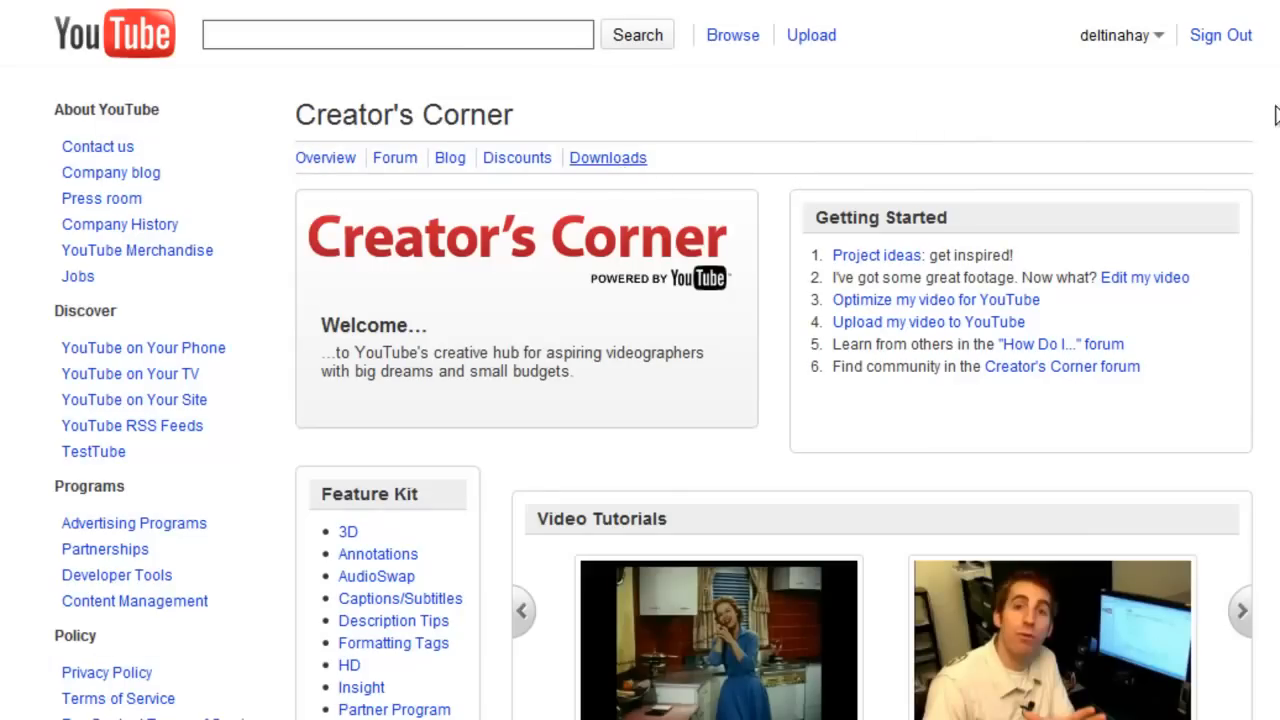
{"action": "left_click", "coordinate": [608, 156]}
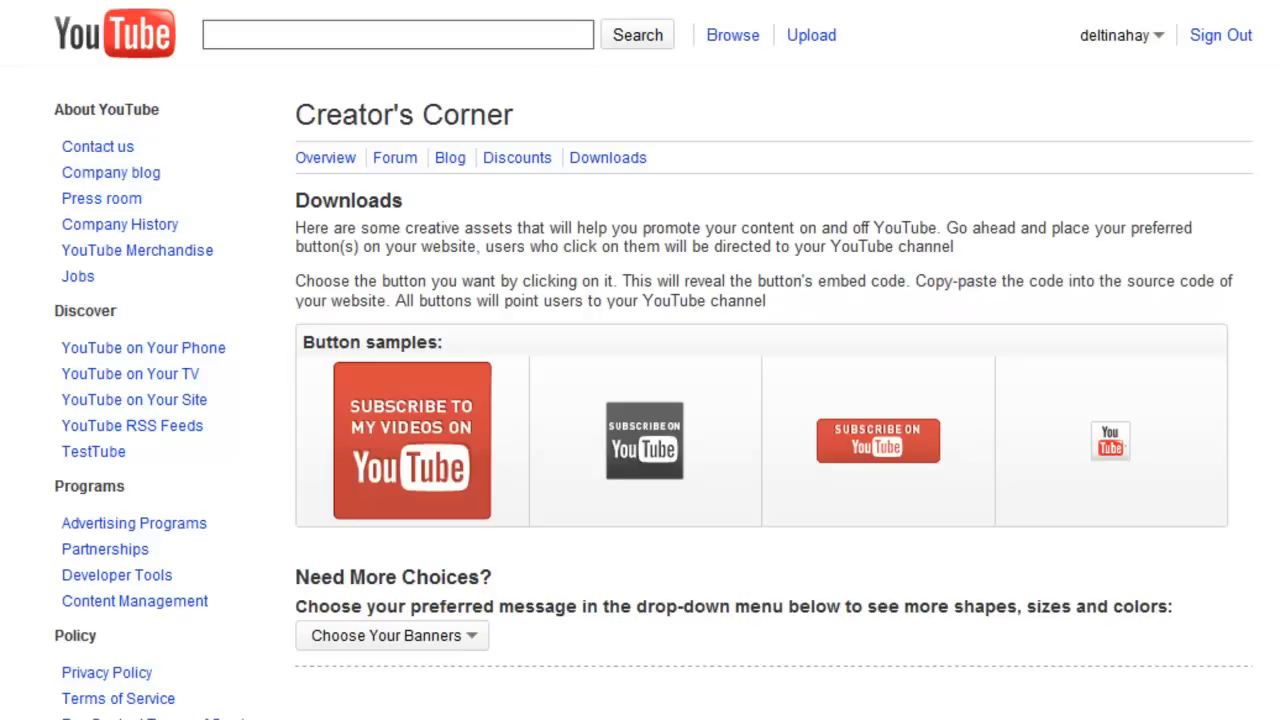
{"action": "scroll", "scroll_direction": "down", "scroll_amount": 3}
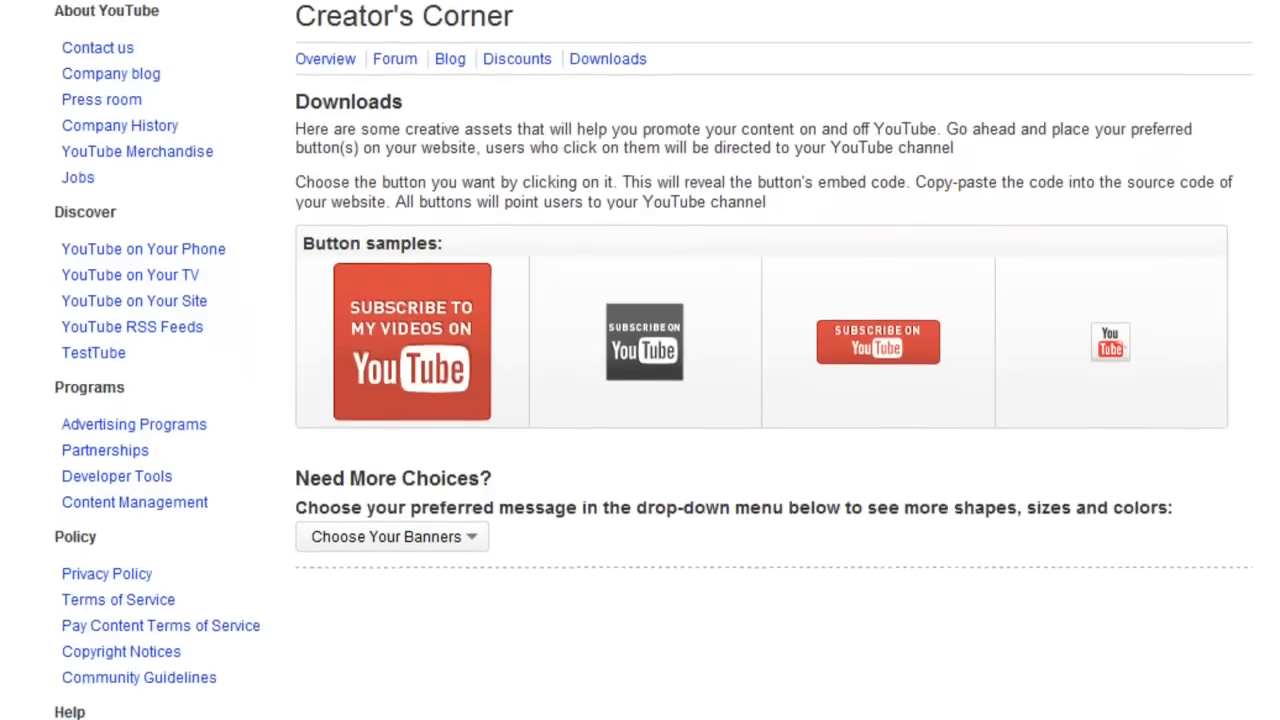
{"action": "scroll", "scroll_direction": "down", "scroll_amount": 3}
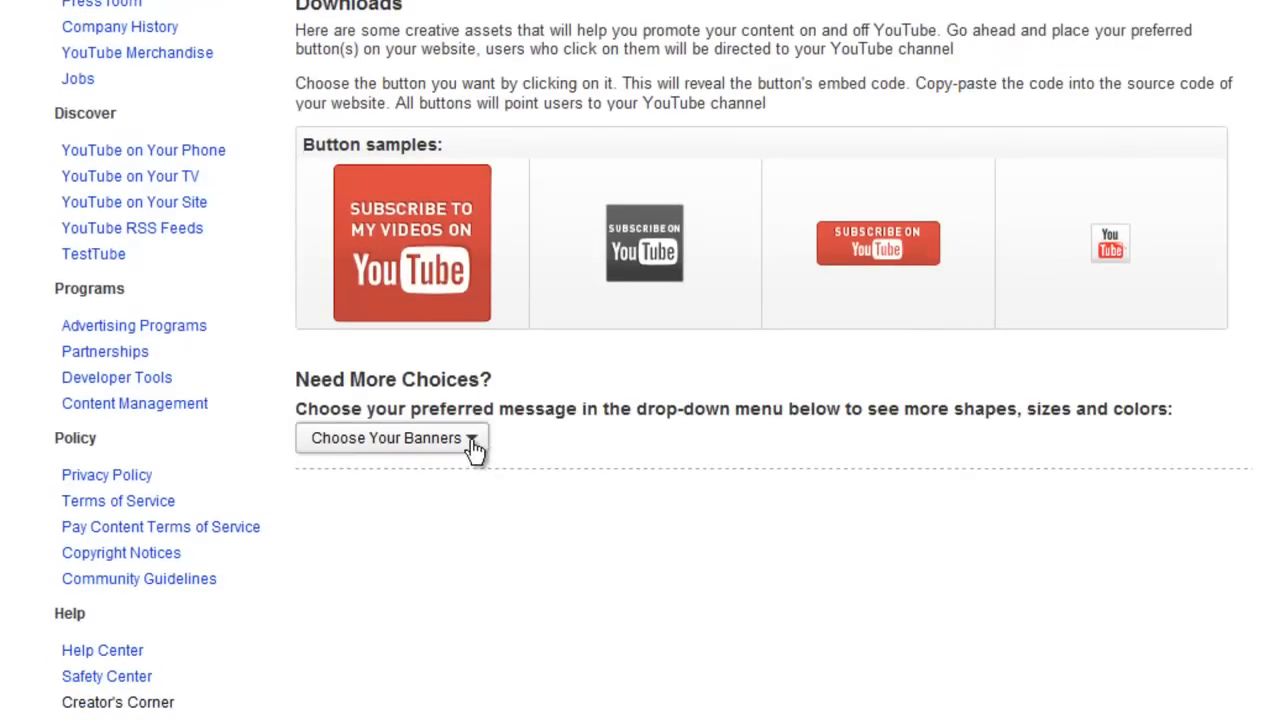
Cycle the banner menu through YouTube, I [heart] YouTube and Subscribe to my videos buttons
{"action": "left_click", "coordinate": [390, 438]}
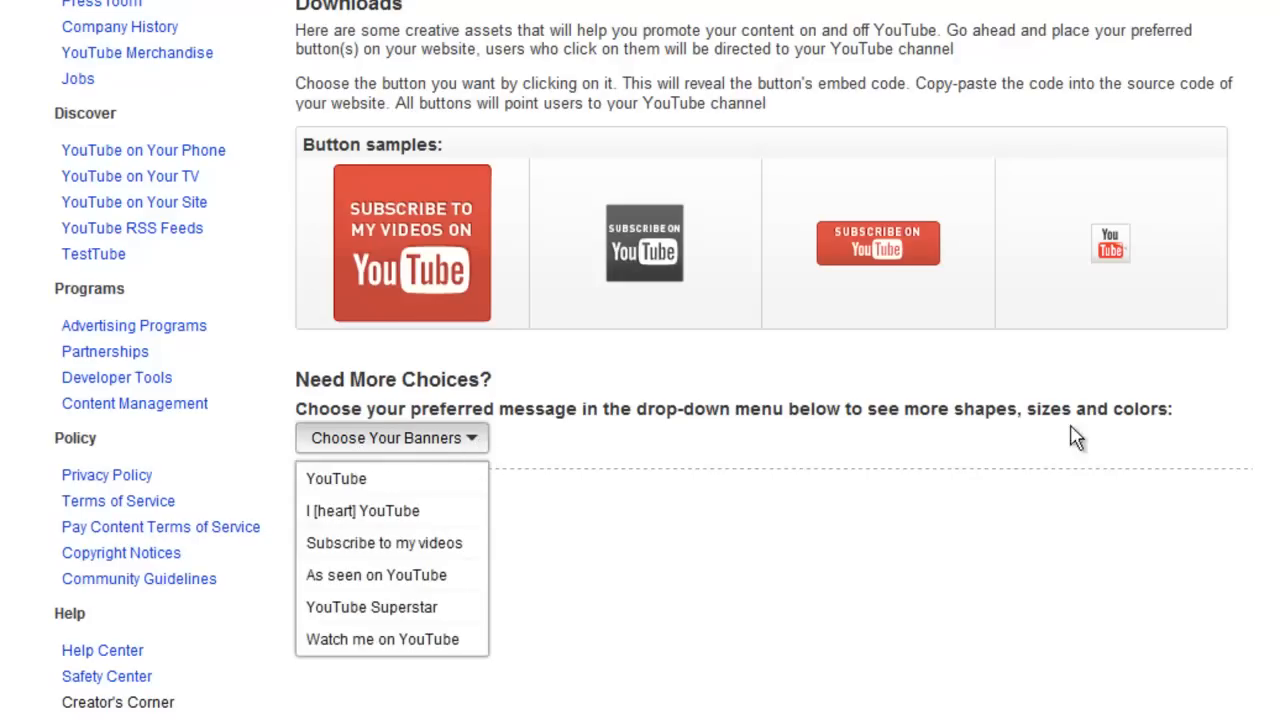
{"action": "scroll", "scroll_direction": "down", "scroll_amount": 3}
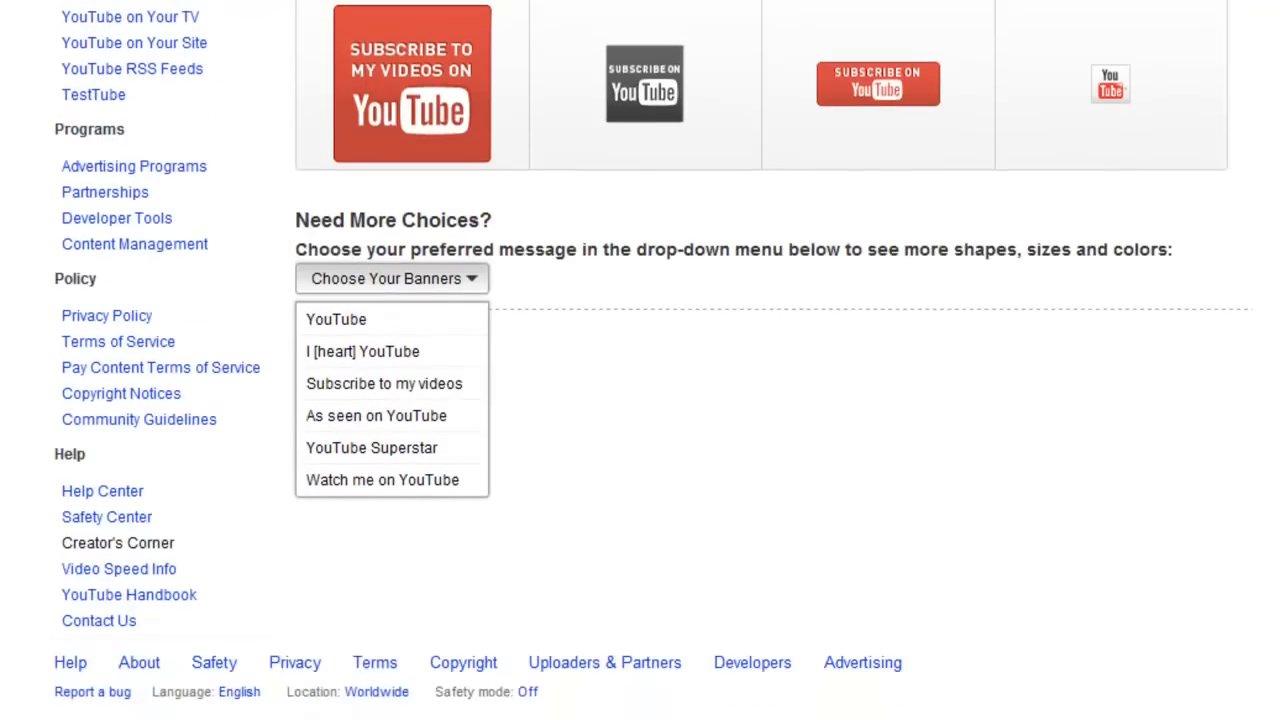
{"action": "left_click", "coordinate": [336, 320]}
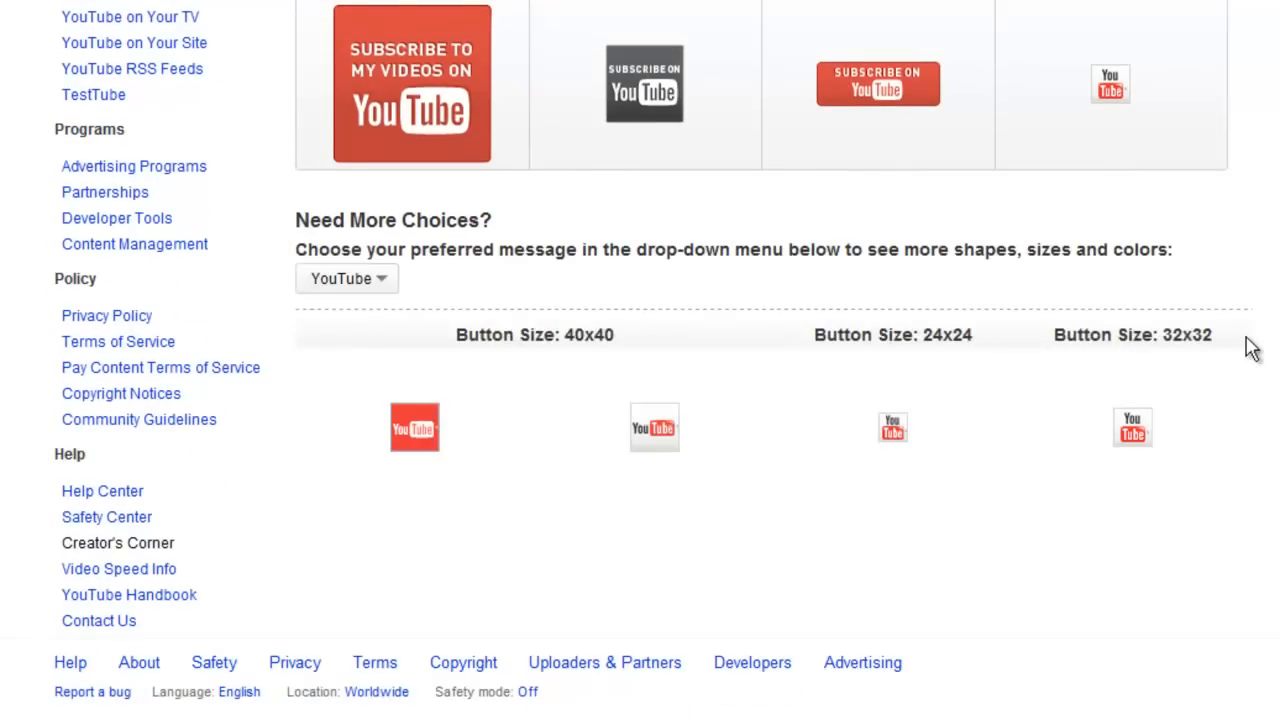
{"action": "left_click", "coordinate": [348, 278]}
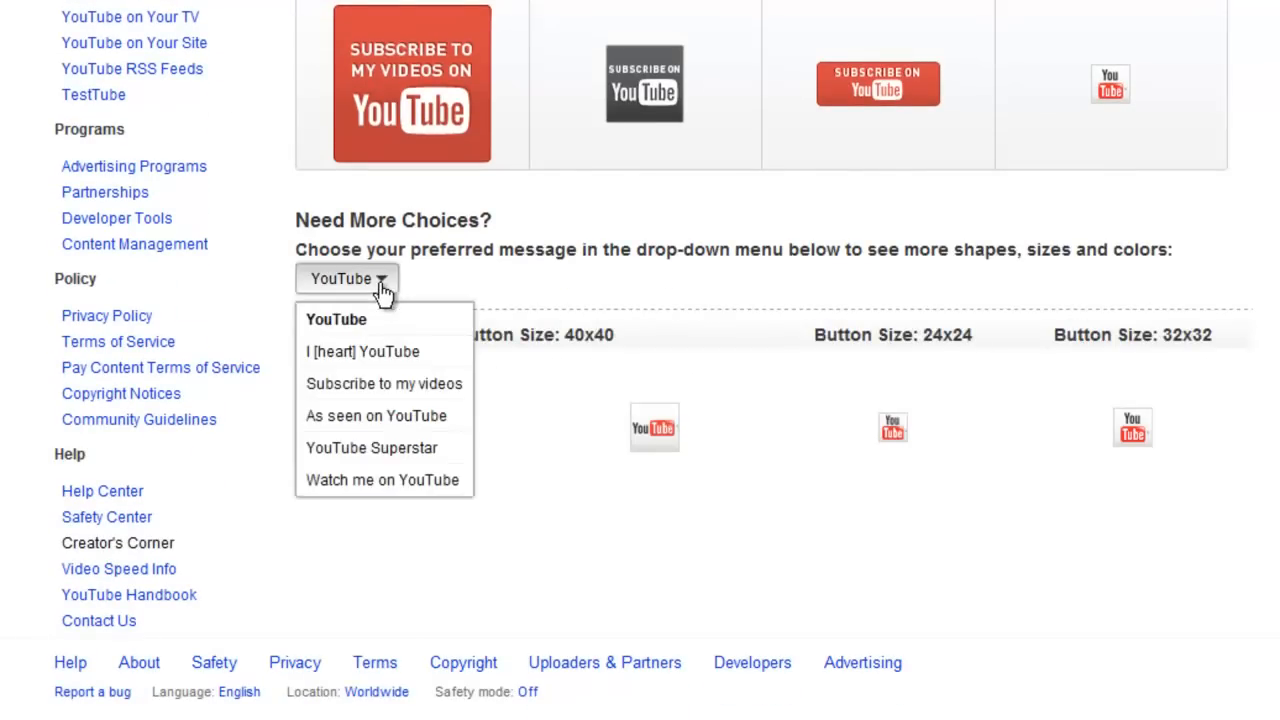
{"action": "left_click", "coordinate": [362, 352]}
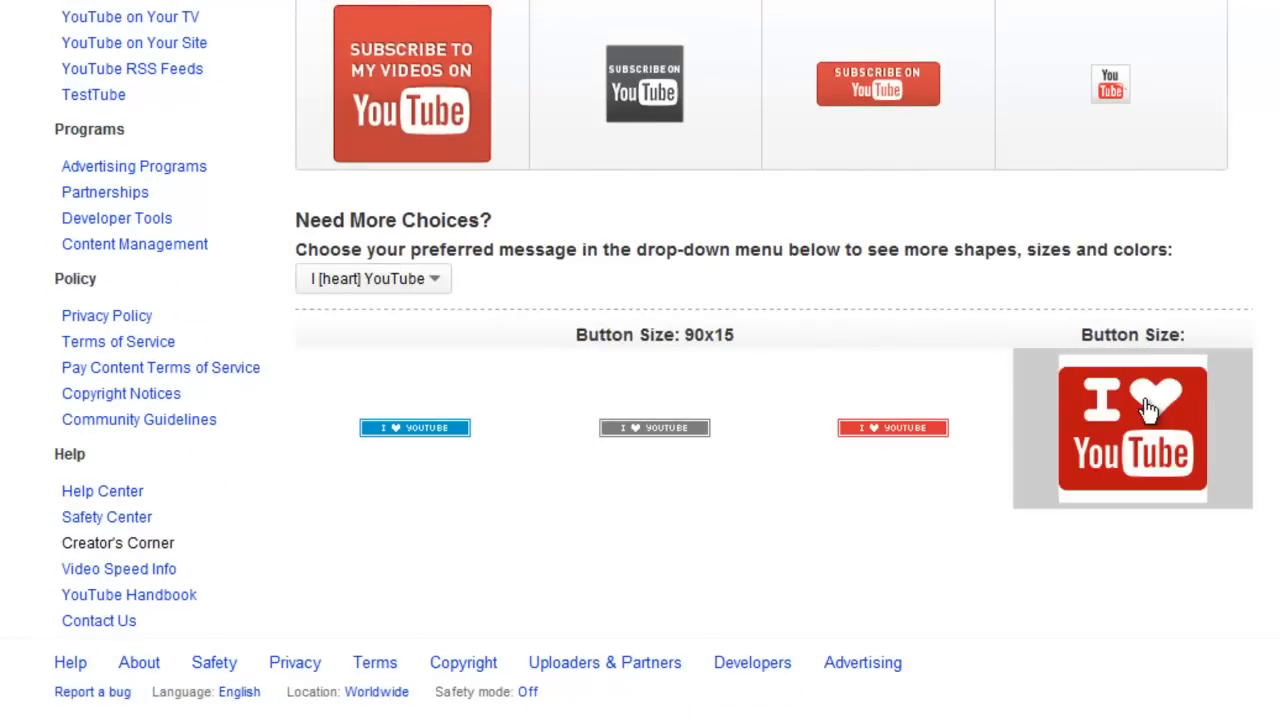
{"action": "left_click", "coordinate": [372, 278]}
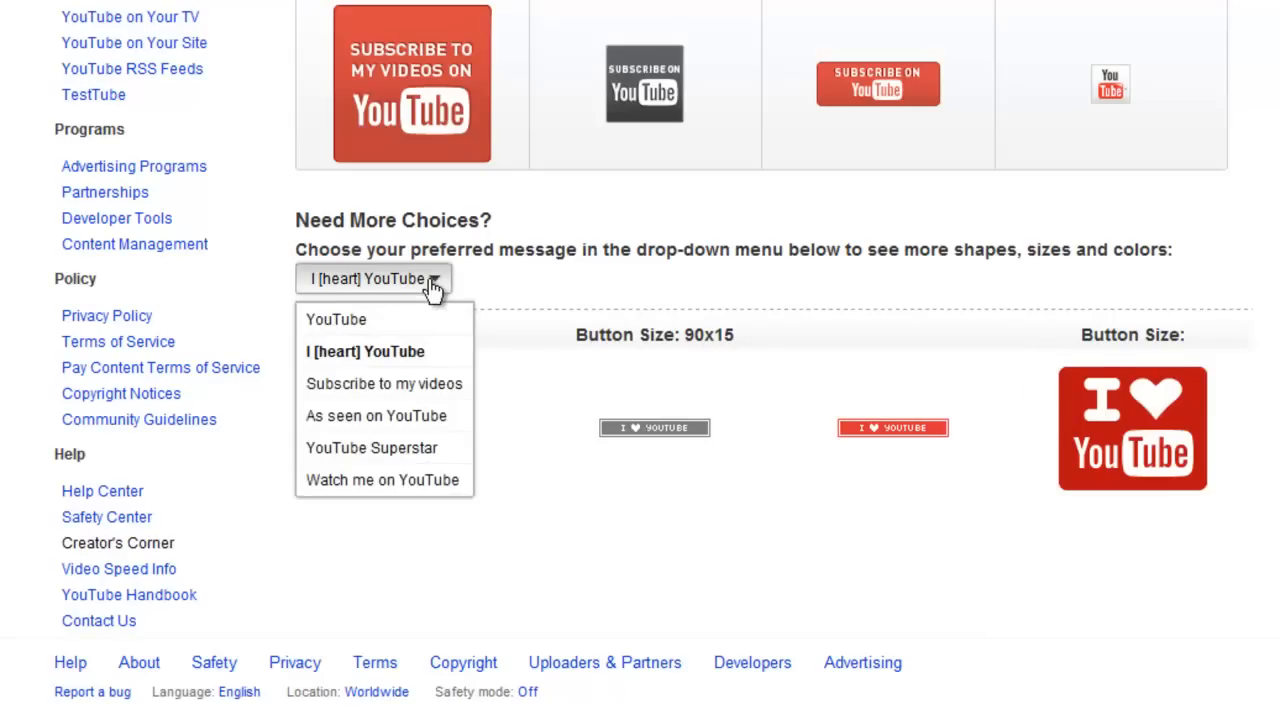
{"action": "left_click", "coordinate": [384, 384]}
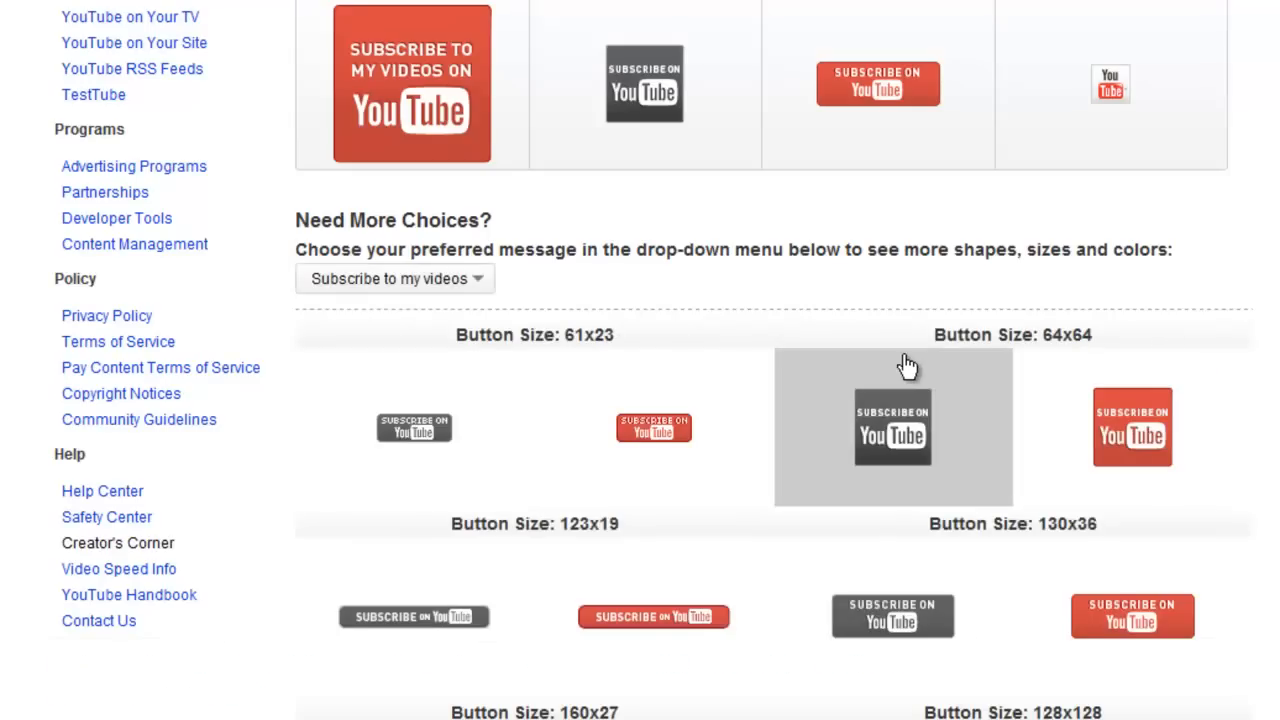
Choose Watch me on YouTube to show its buttons in several colours and sizes
{"action": "left_click", "coordinate": [394, 280]}
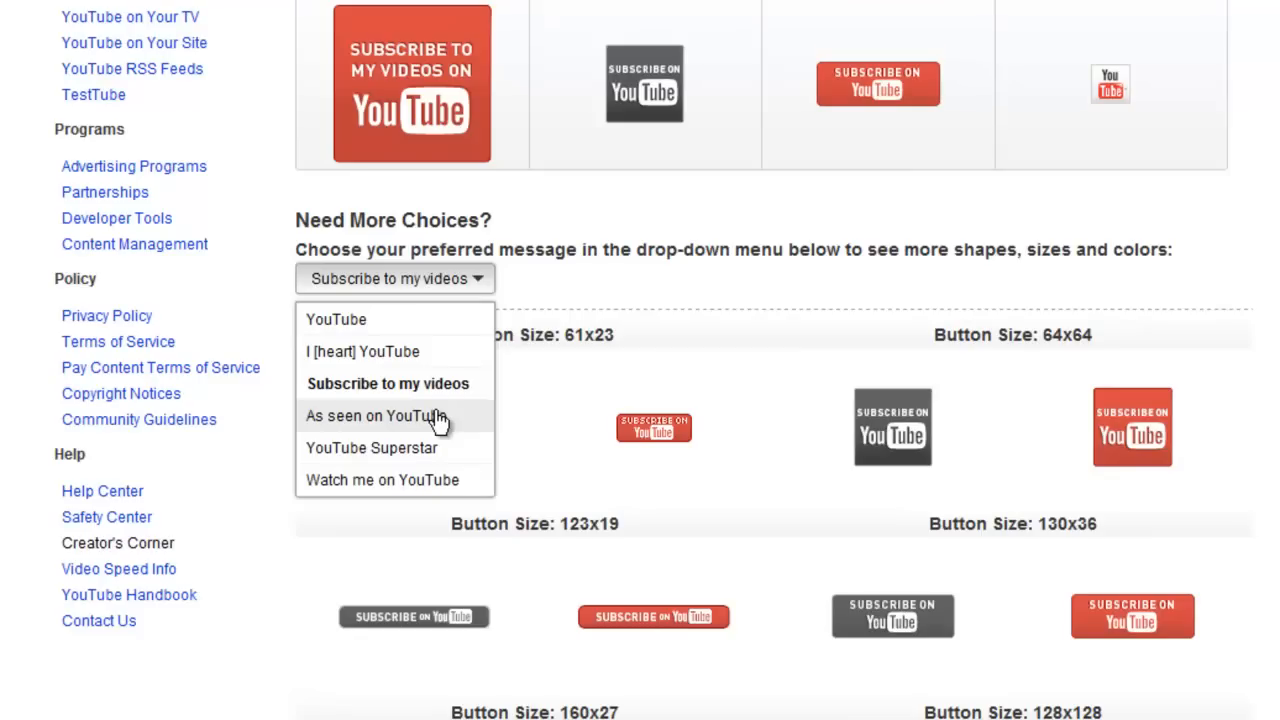
{"action": "mouse_move", "coordinate": [384, 480]}
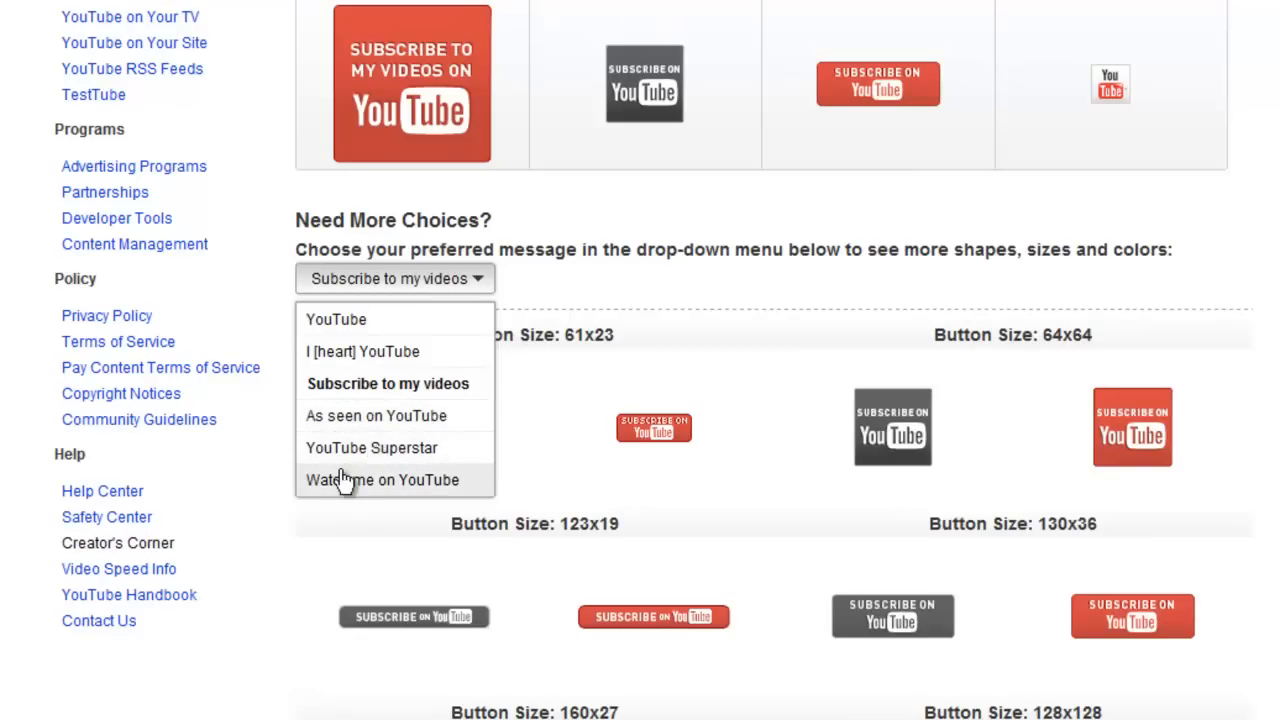
{"action": "left_click", "coordinate": [384, 480]}
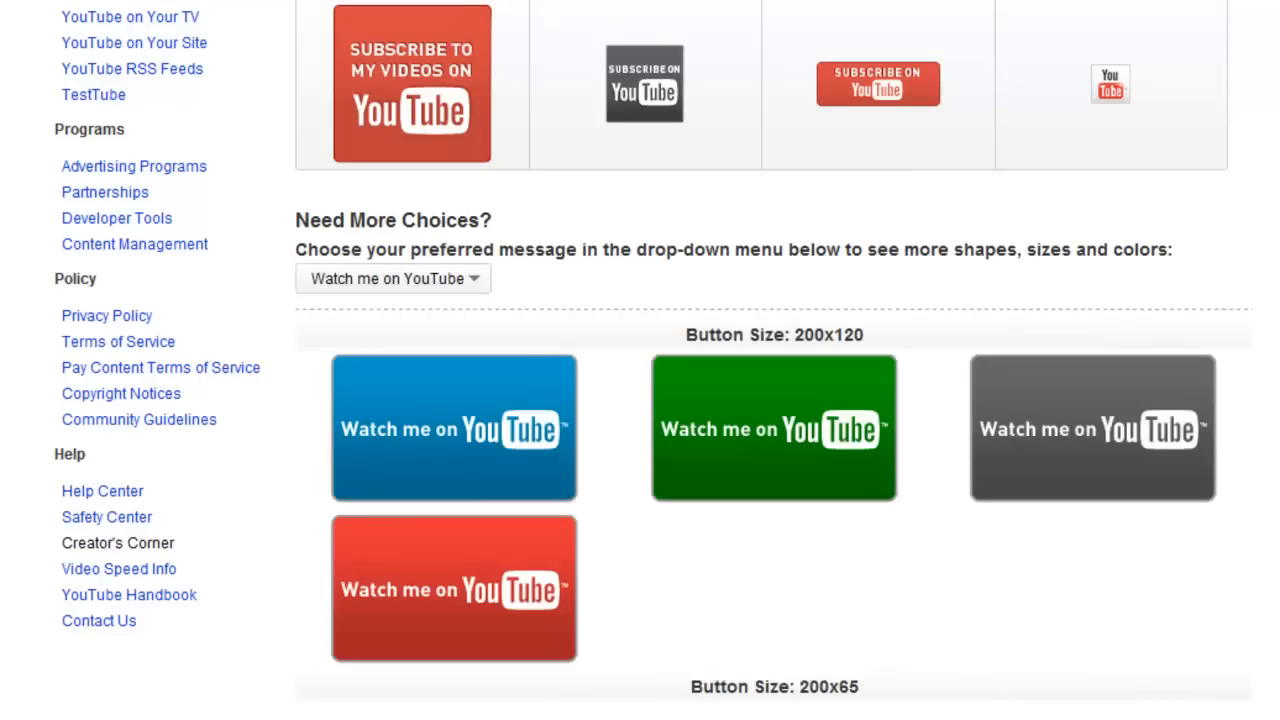
{"action": "scroll", "scroll_direction": "down", "scroll_amount": 3}
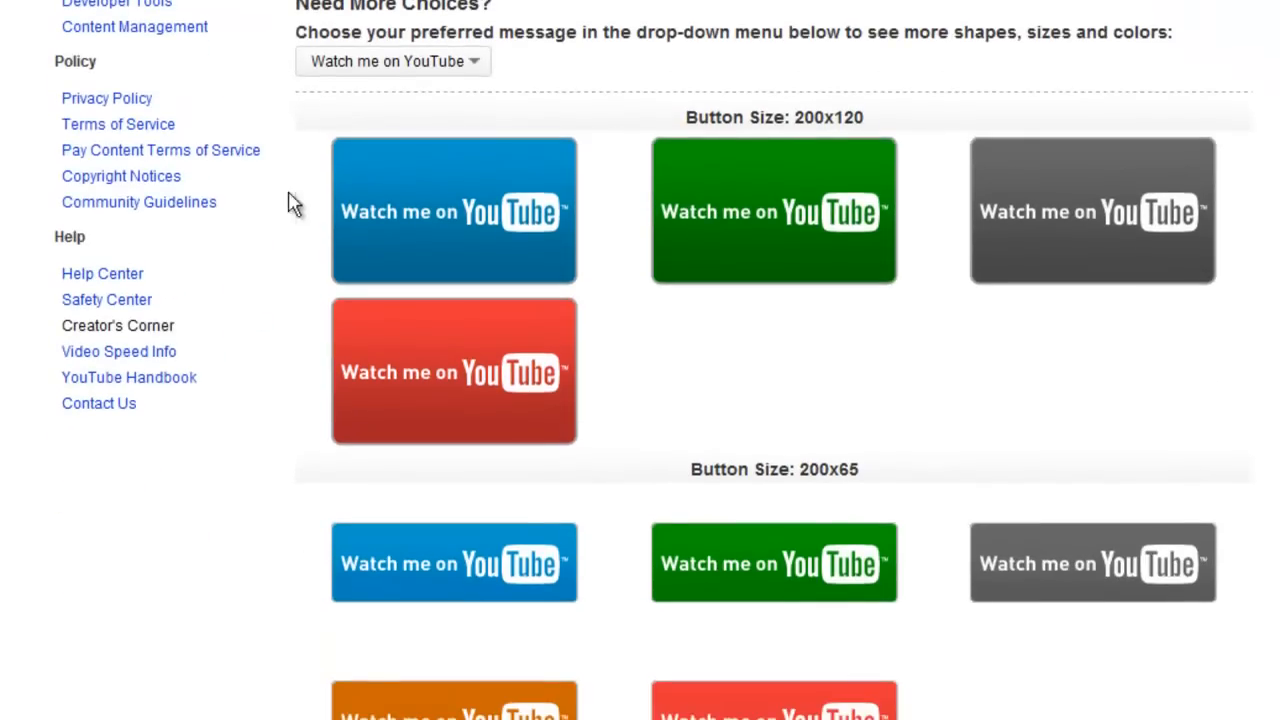
{"action": "mouse_move", "coordinate": [480, 212]}
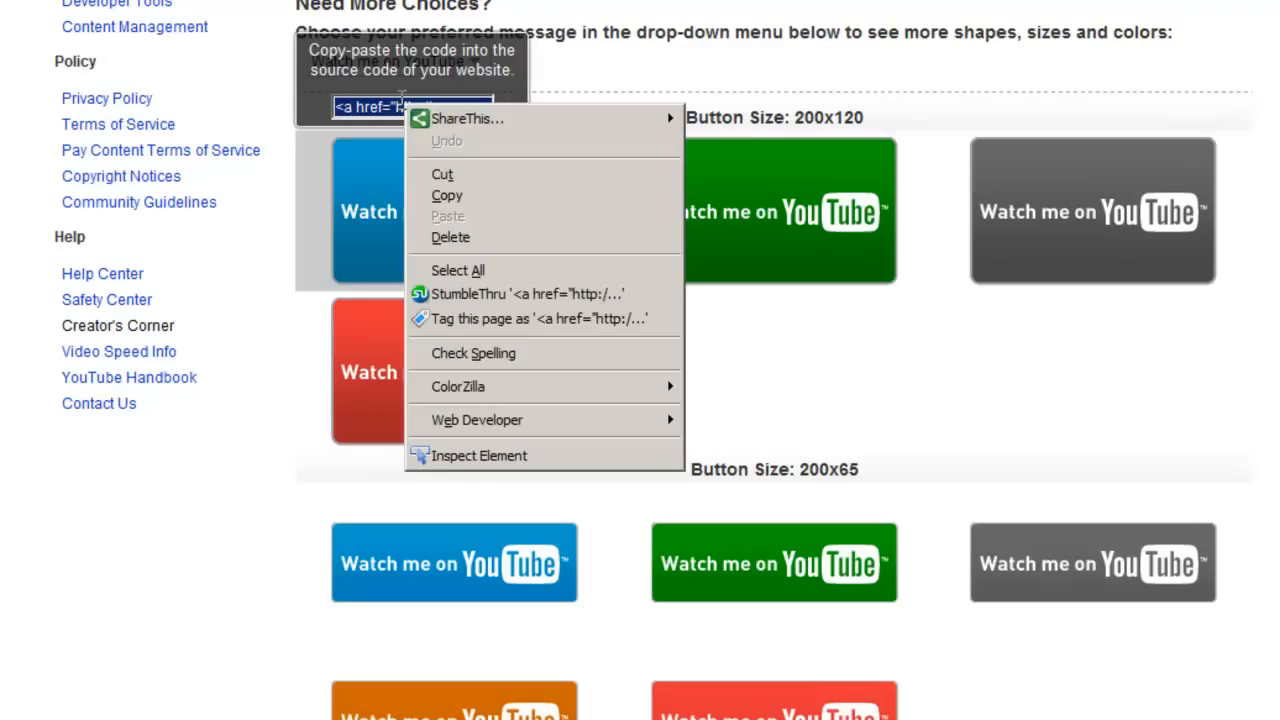
{"action": "mouse_move", "coordinate": [470, 196]}
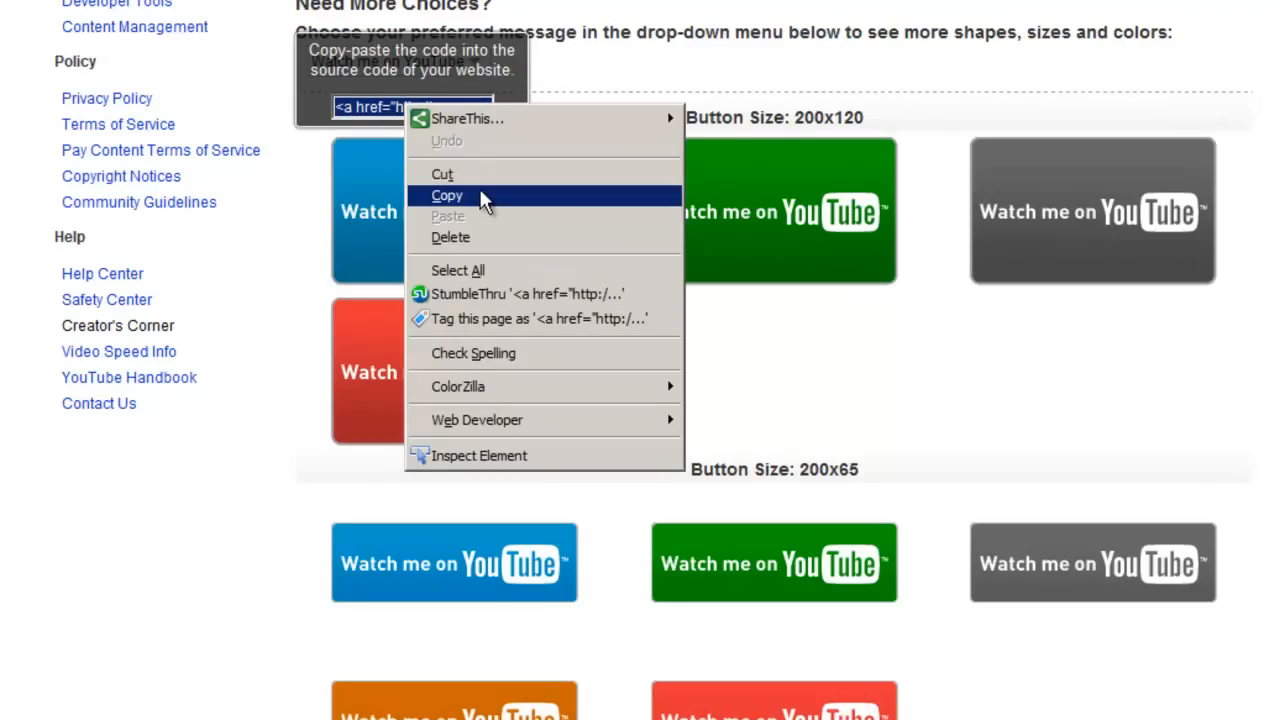
Copy the embed code of the blue 200x120 Watch me on YouTube button
{"action": "left_click", "coordinate": [448, 196]}
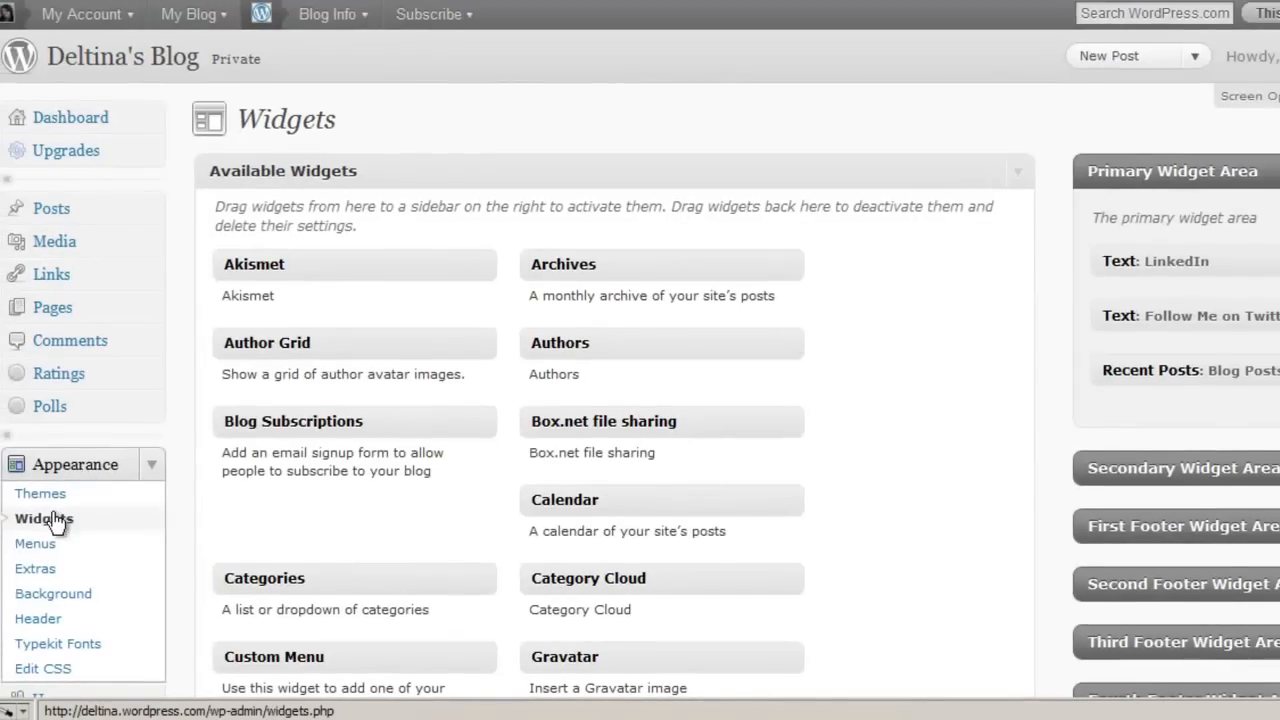
Save a Text widget titled 'YouTube' holding the badge embed code in Primary Widget Area
{"action": "scroll", "scroll_direction": "down", "scroll_amount": 3}
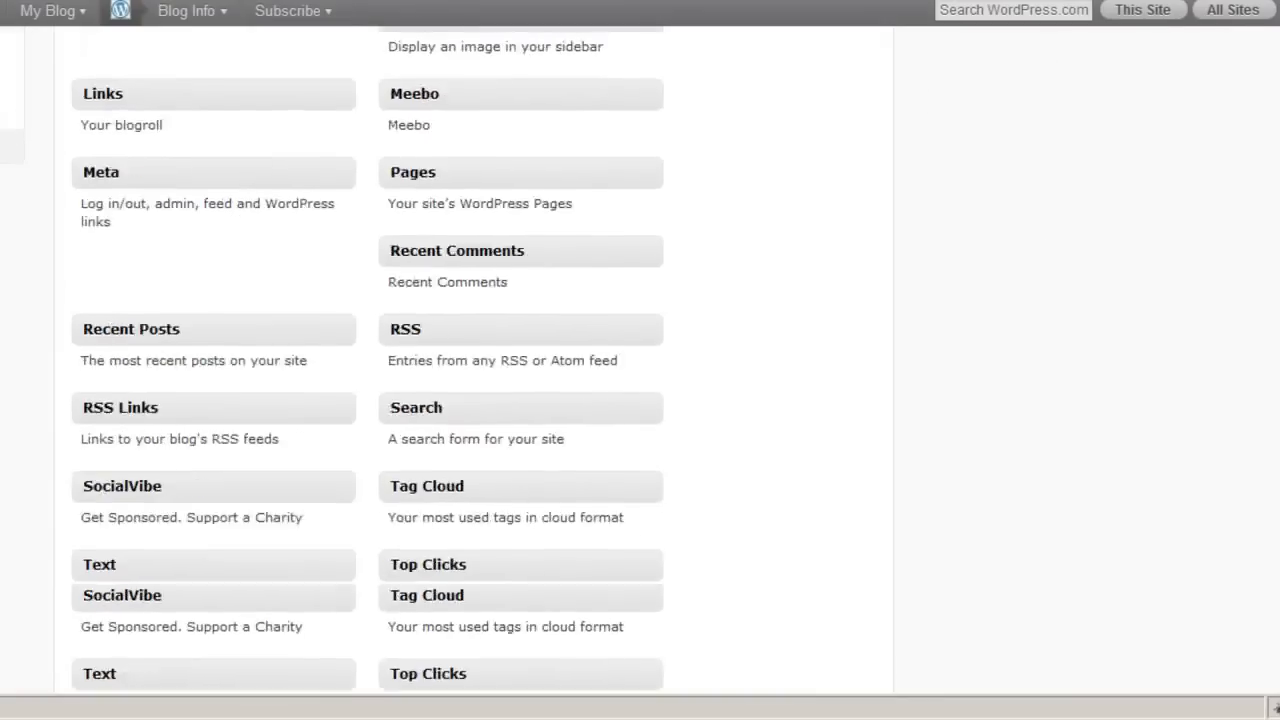
{"action": "scroll", "scroll_direction": "down", "scroll_amount": 3}
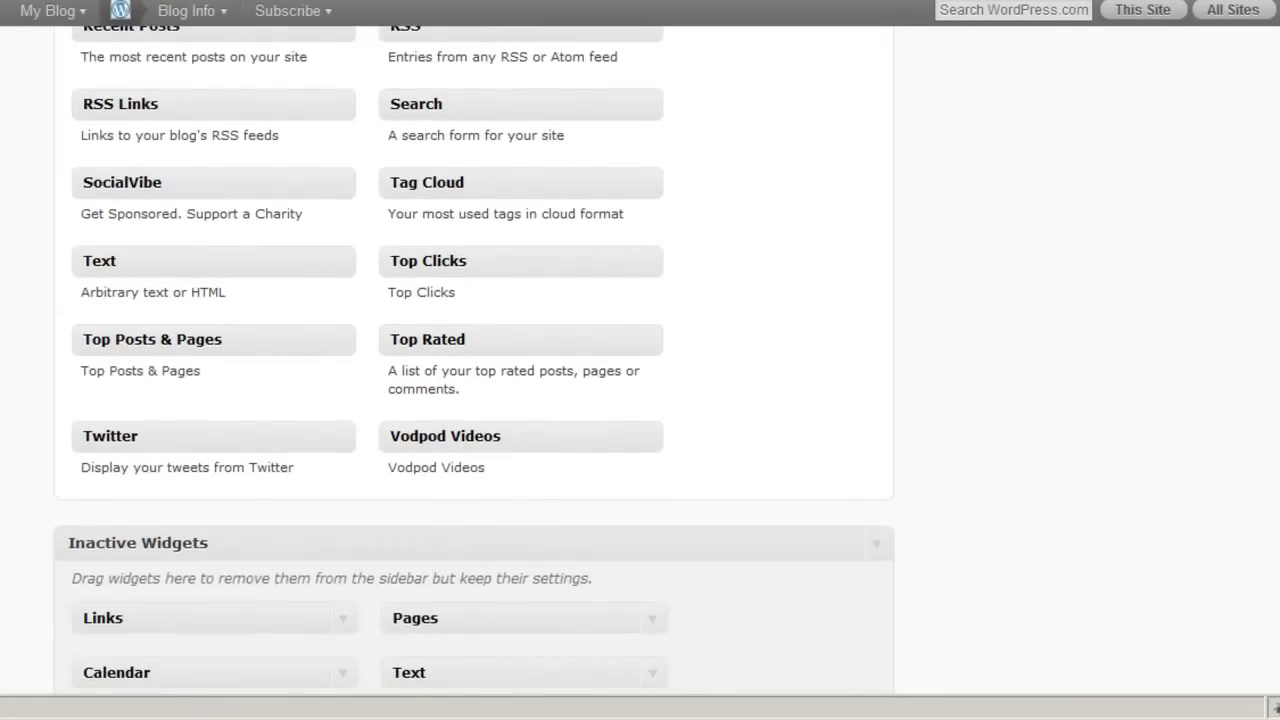
{"action": "scroll", "scroll_direction": "down", "scroll_amount": 3}
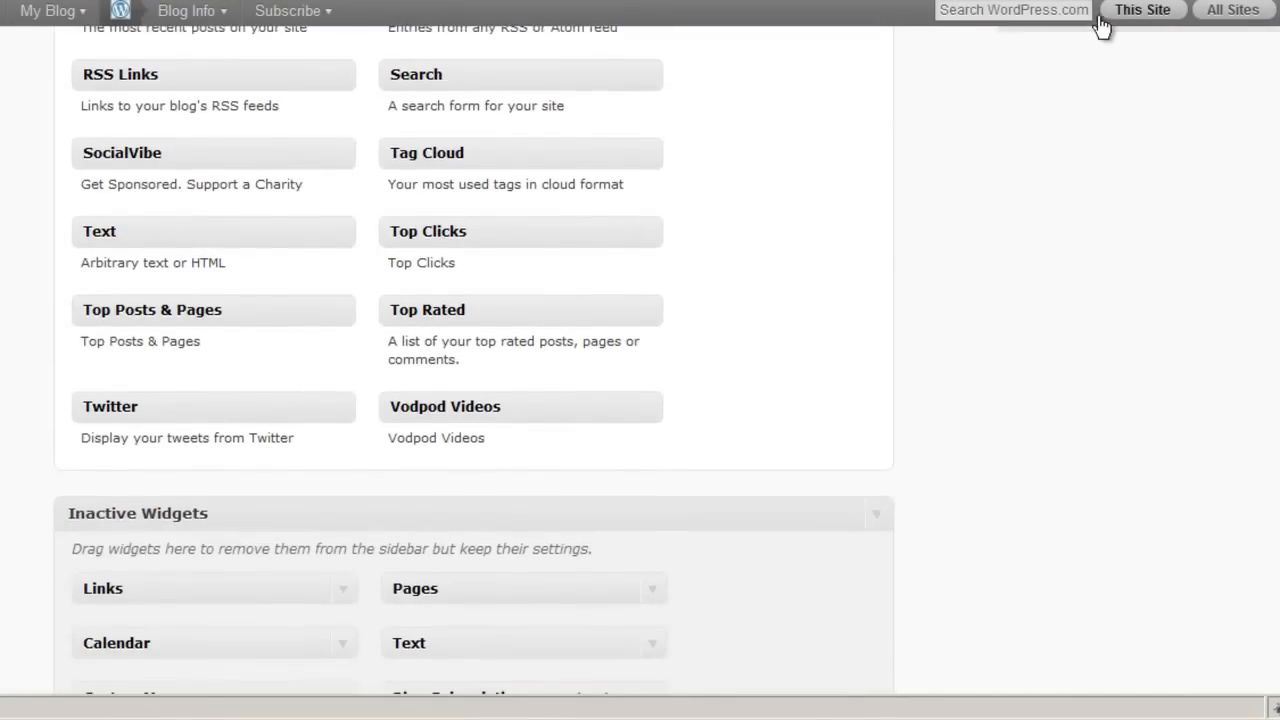
{"action": "scroll", "scroll_direction": "up", "scroll_amount": 3}
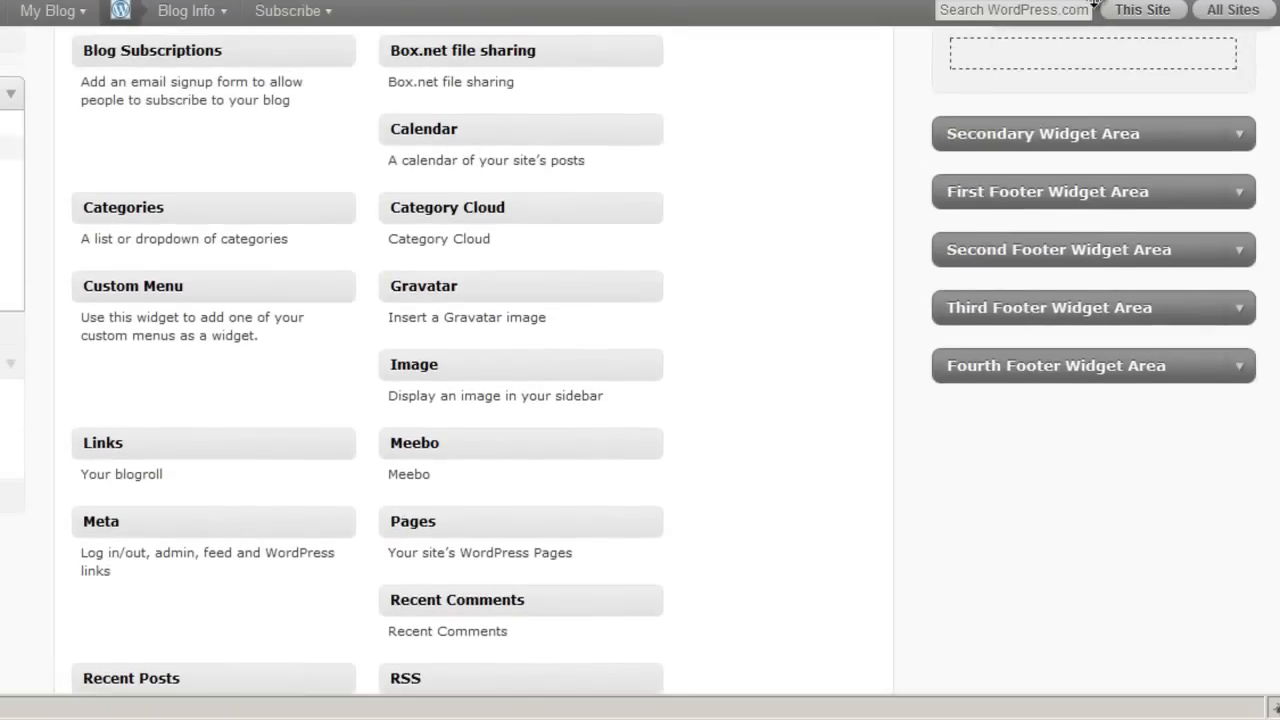
{"action": "scroll", "scroll_direction": "up", "scroll_amount": 3}
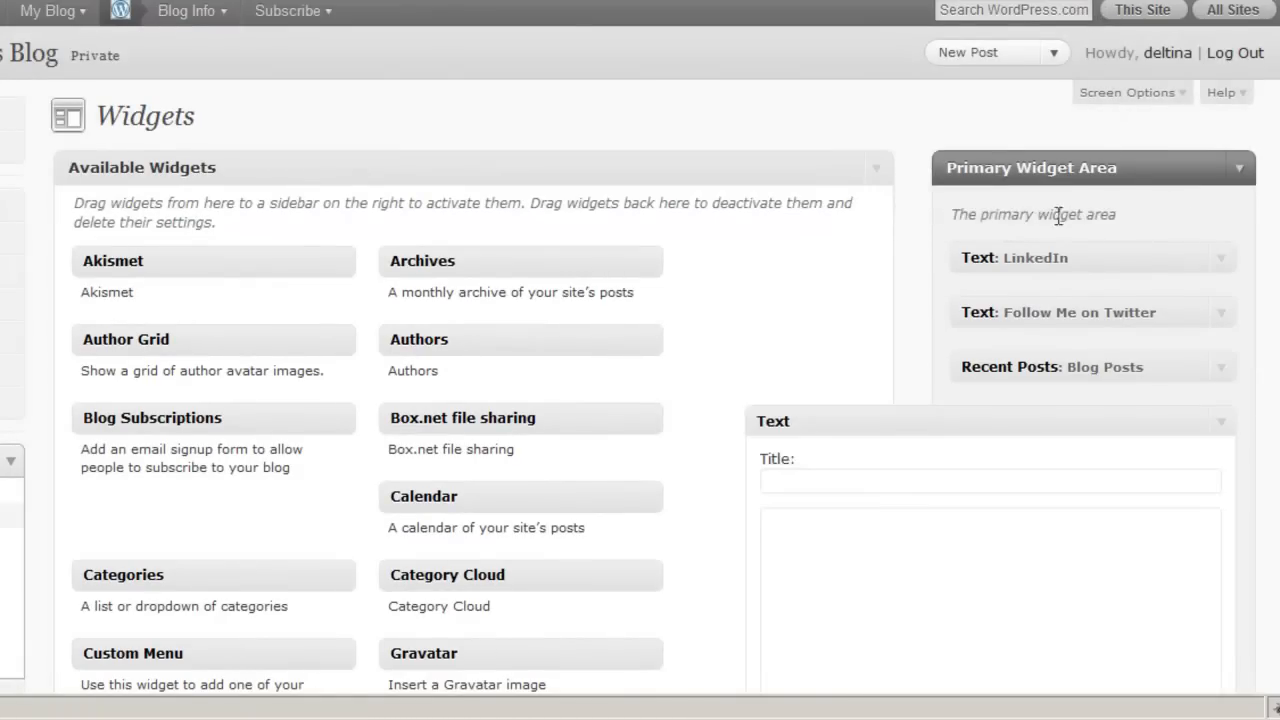
{"action": "scroll", "scroll_direction": "down", "scroll_amount": 3}
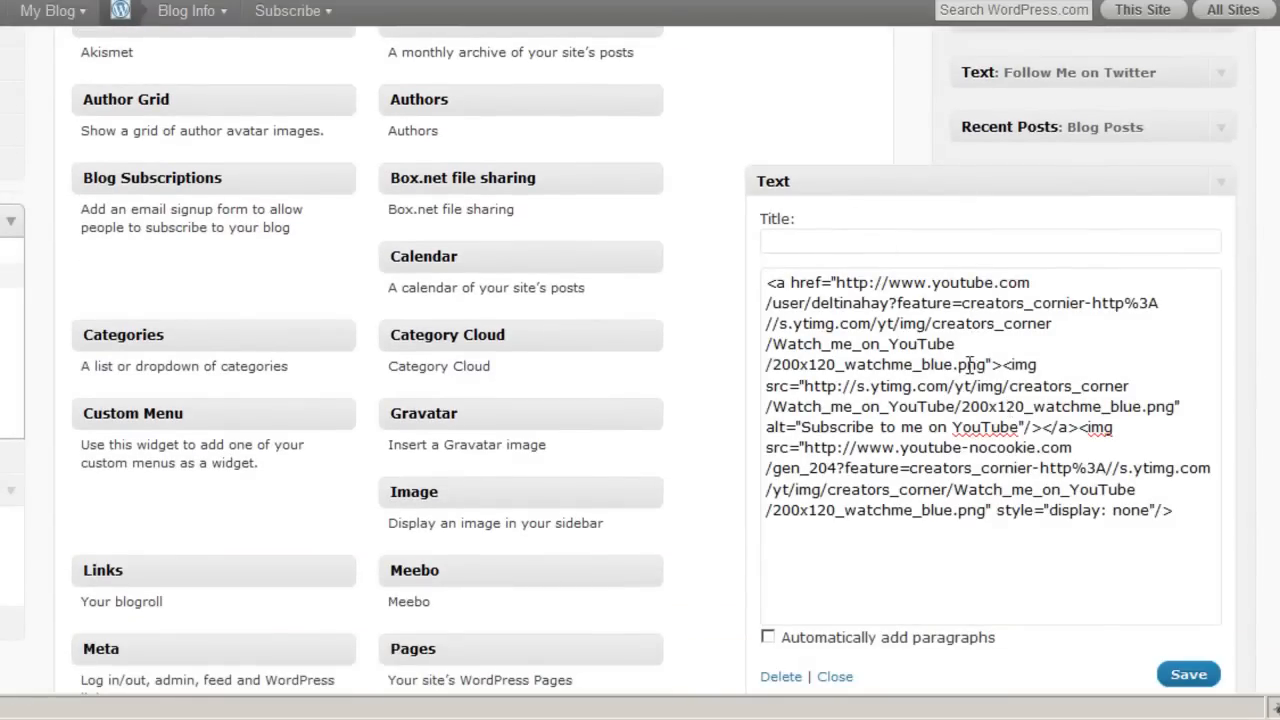
{"action": "type", "text": "You"}
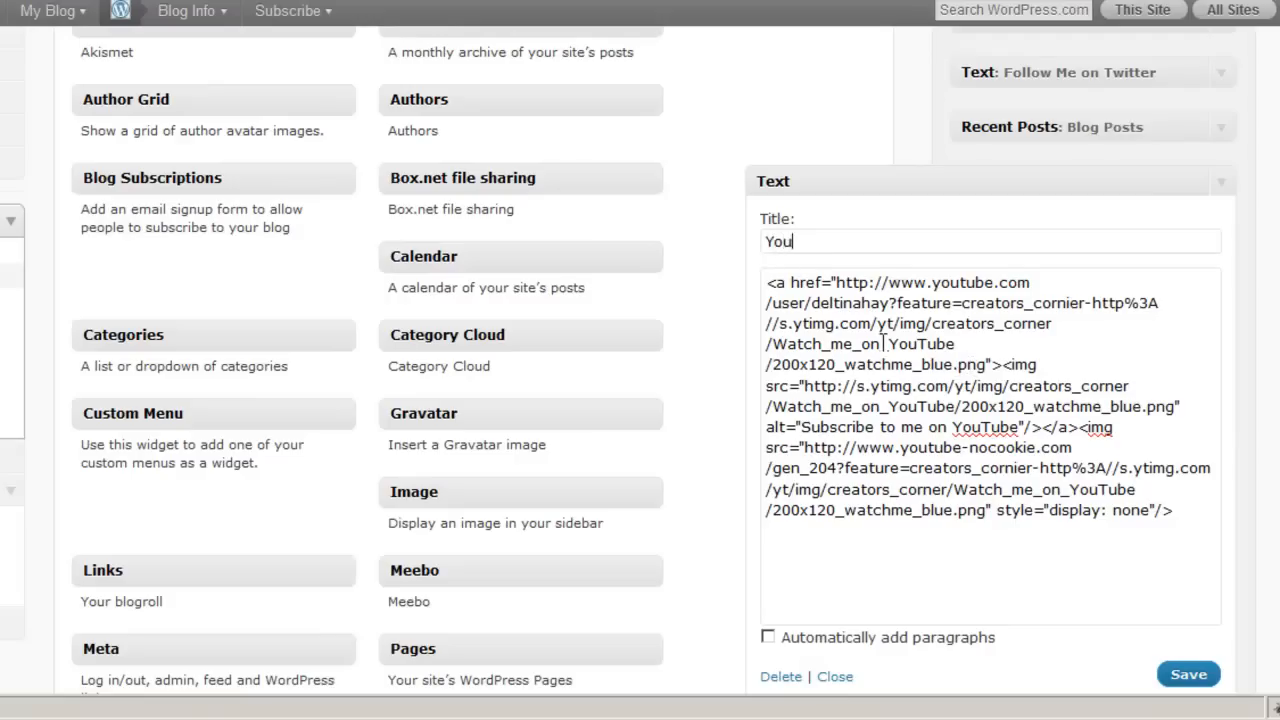
{"action": "type", "text": "Tube"}
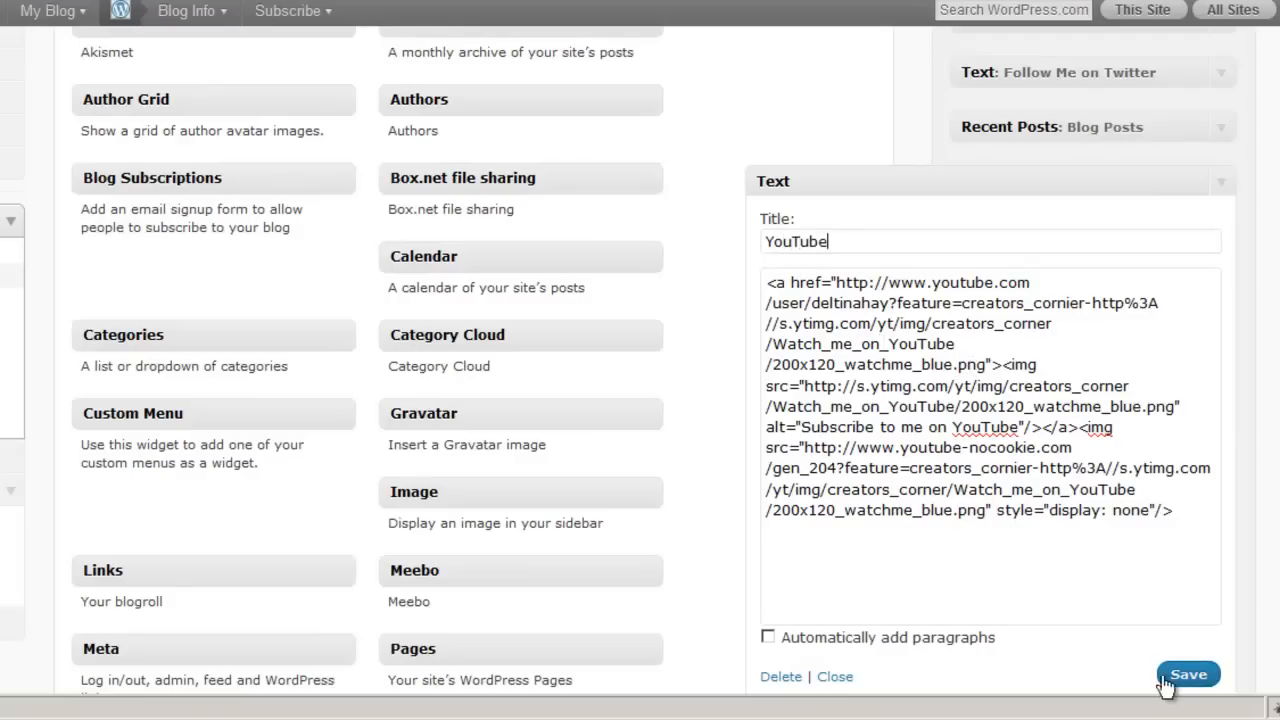
{"action": "left_click", "coordinate": [1188, 672]}
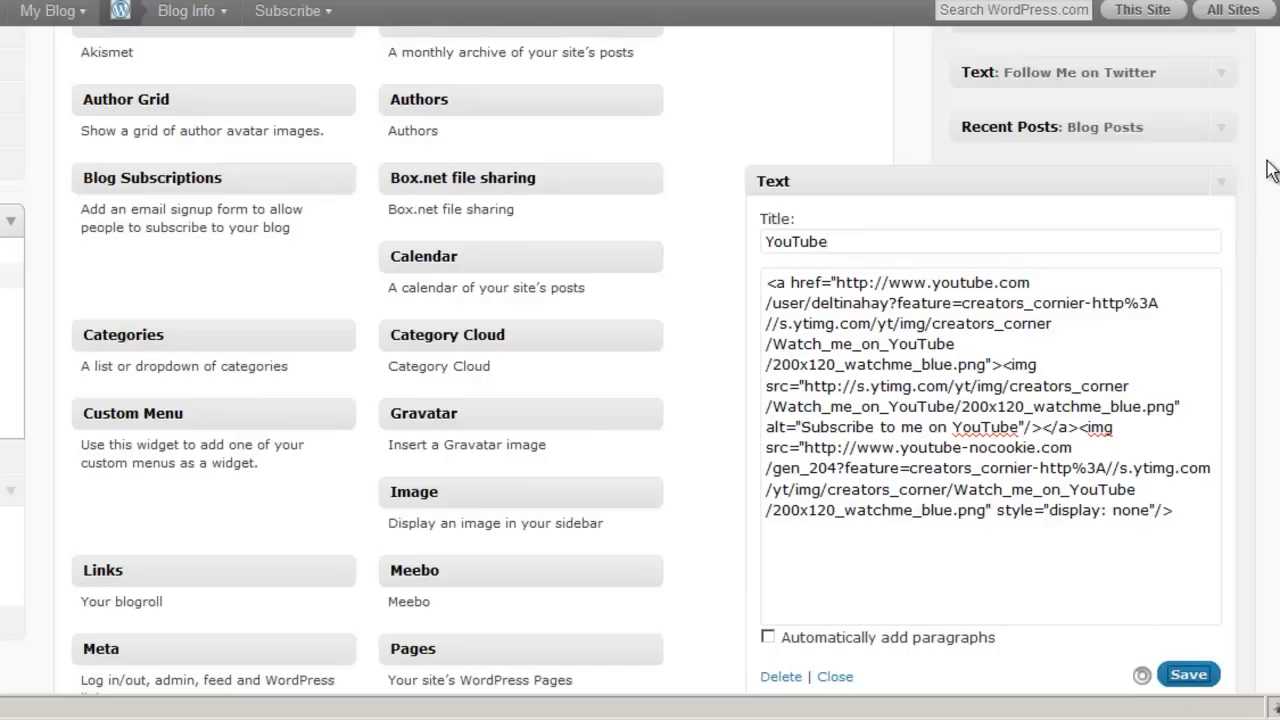
{"action": "left_click", "coordinate": [1188, 674]}
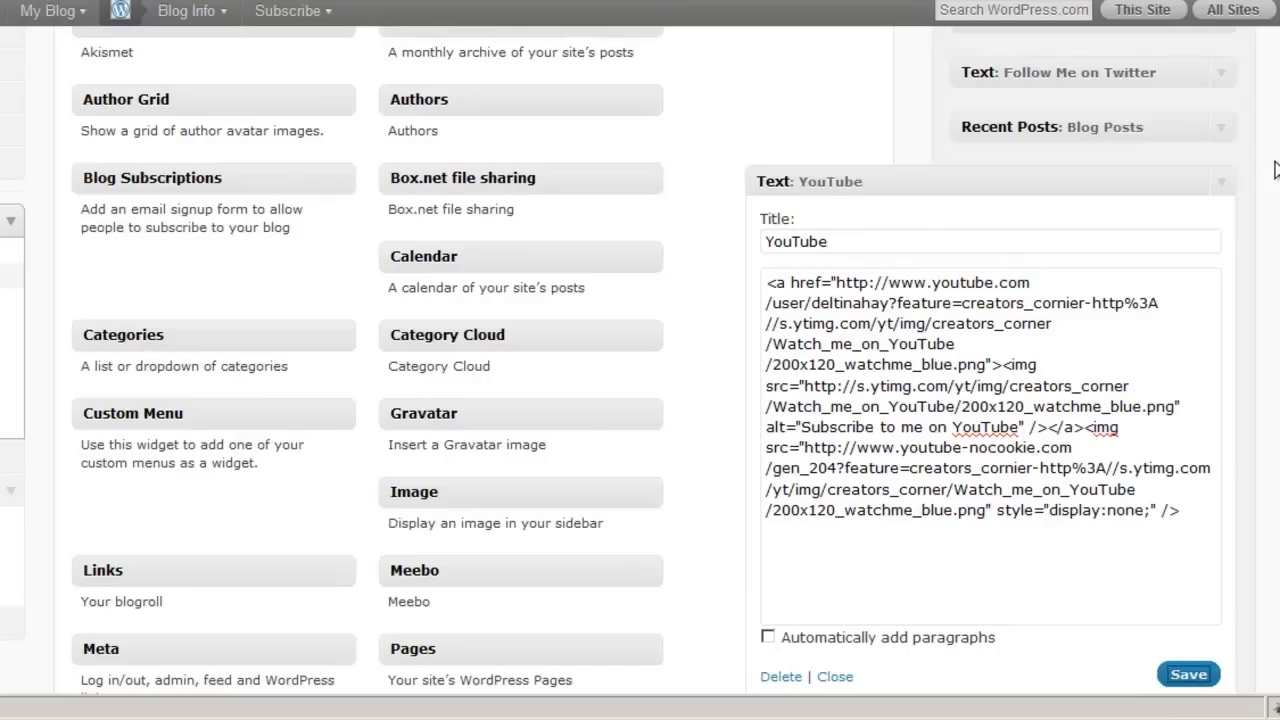
{"action": "mouse_move", "coordinate": [1228, 188]}
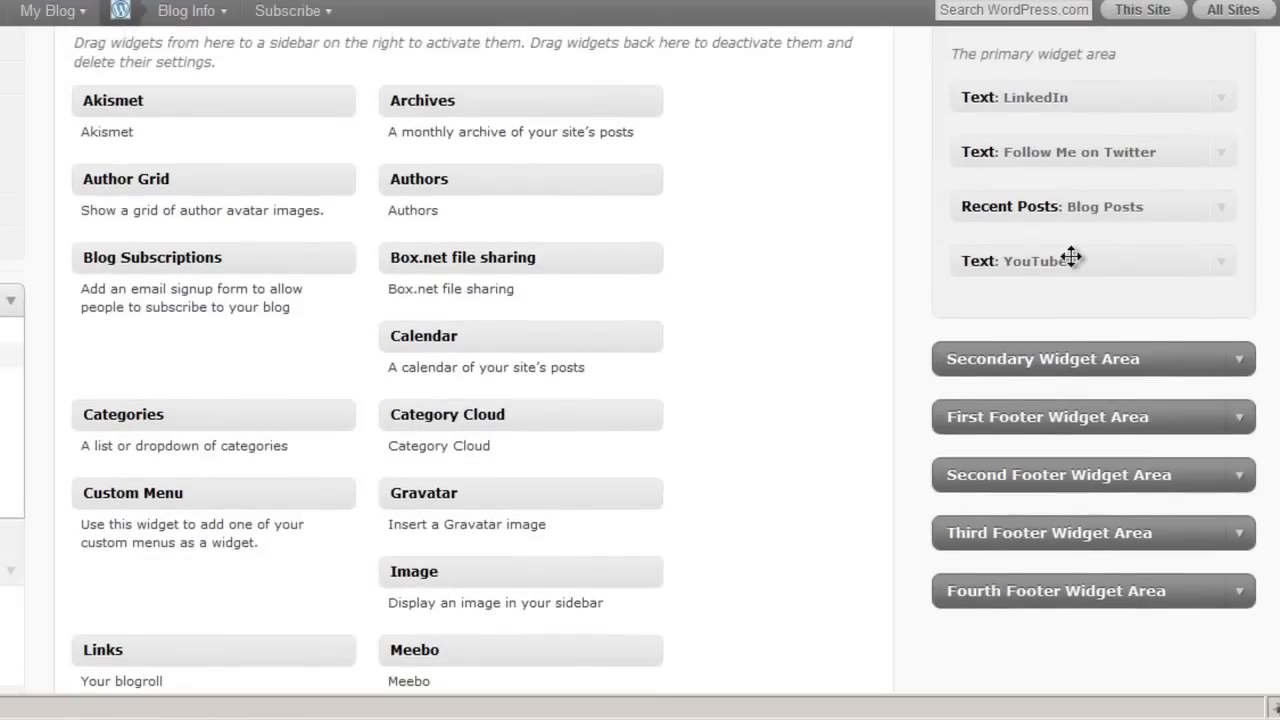
Move the YouTube widget to the top of the sidebar's widget area
{"action": "left_click_drag", "start_coordinate": [1070, 260], "coordinate": [1070, 96]}
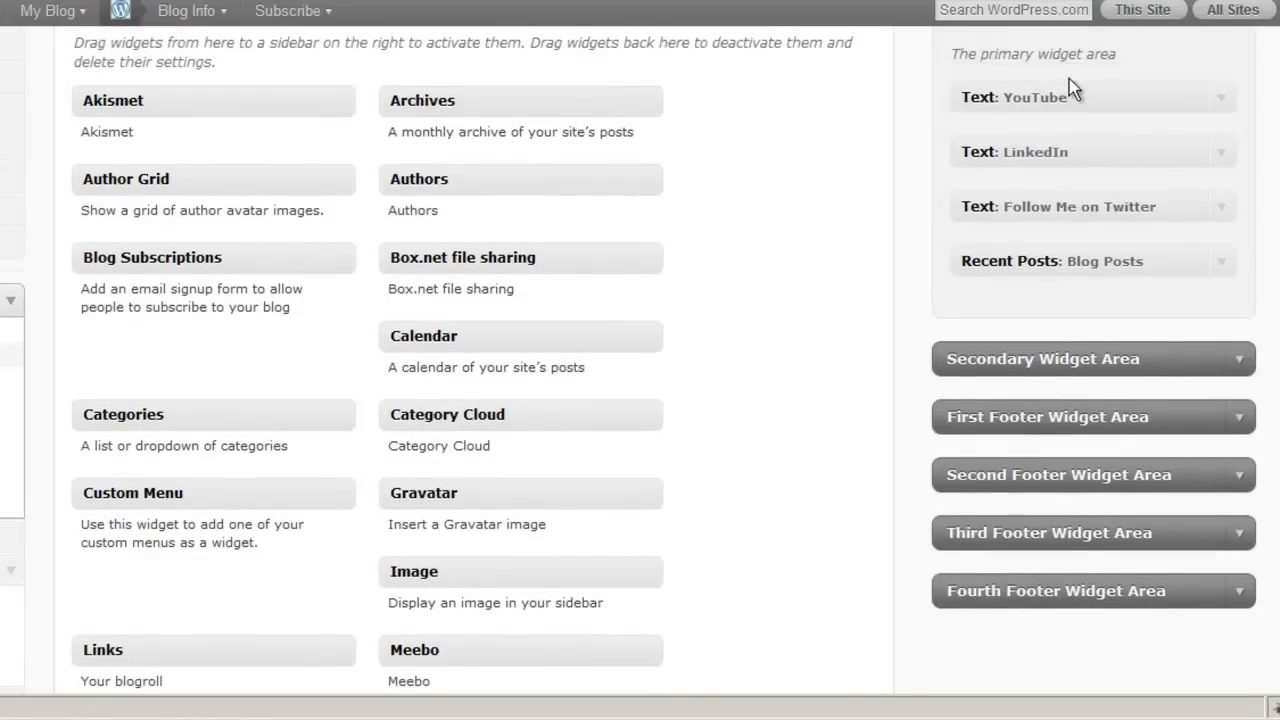
{"action": "scroll", "scroll_direction": "up", "scroll_amount": 3}
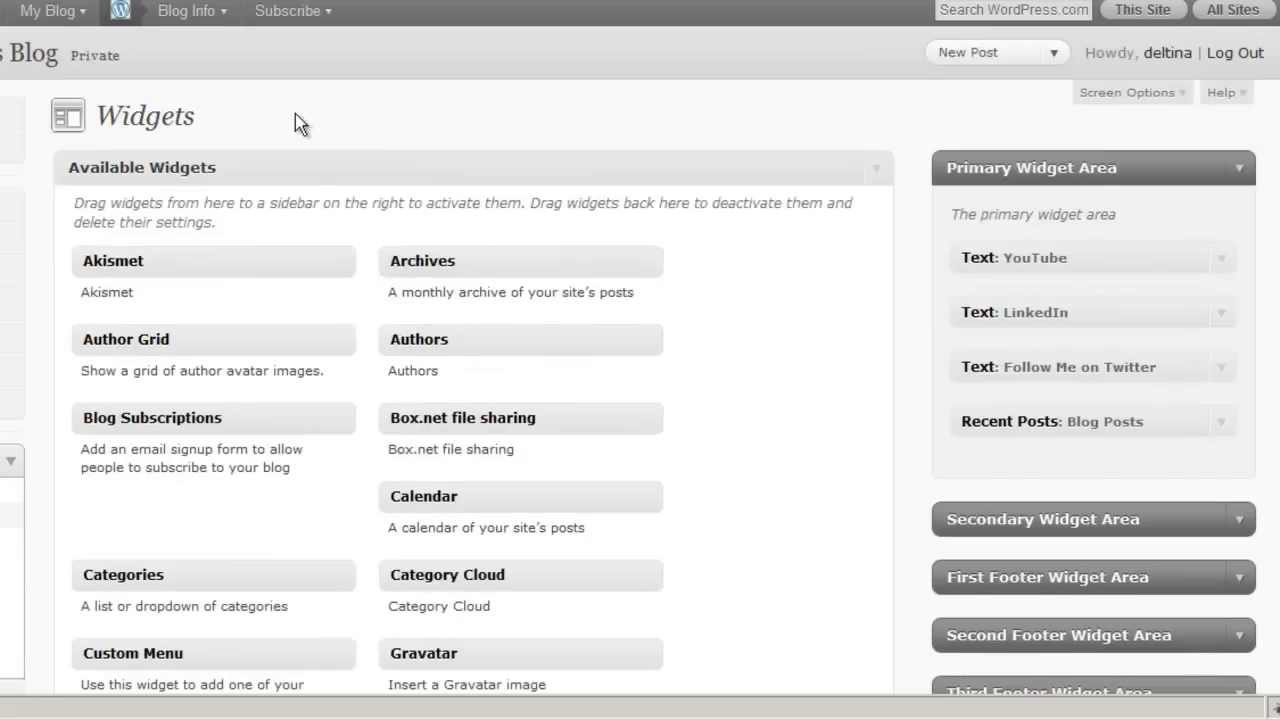
{"action": "mouse_move", "coordinate": [584, 104]}
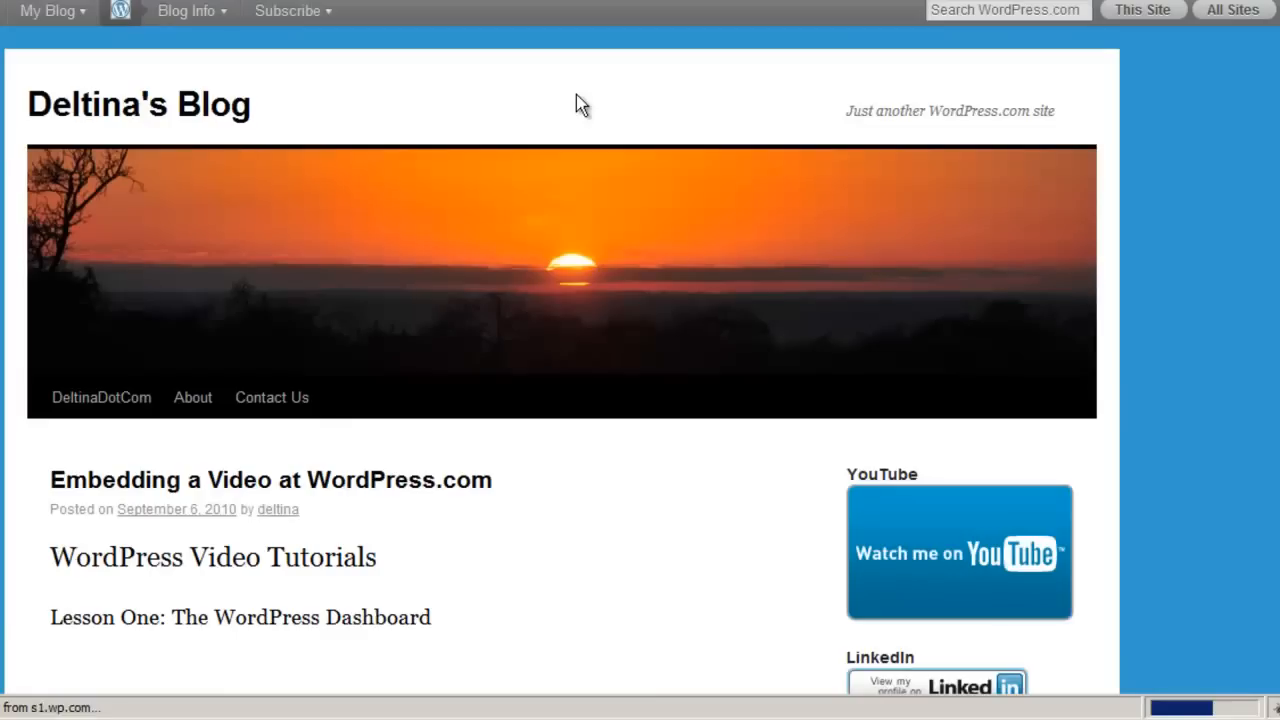
View the live blog with the Watch me on YouTube badge above LinkedIn in the sidebar
{"action": "scroll", "scroll_direction": "down", "scroll_amount": 3}
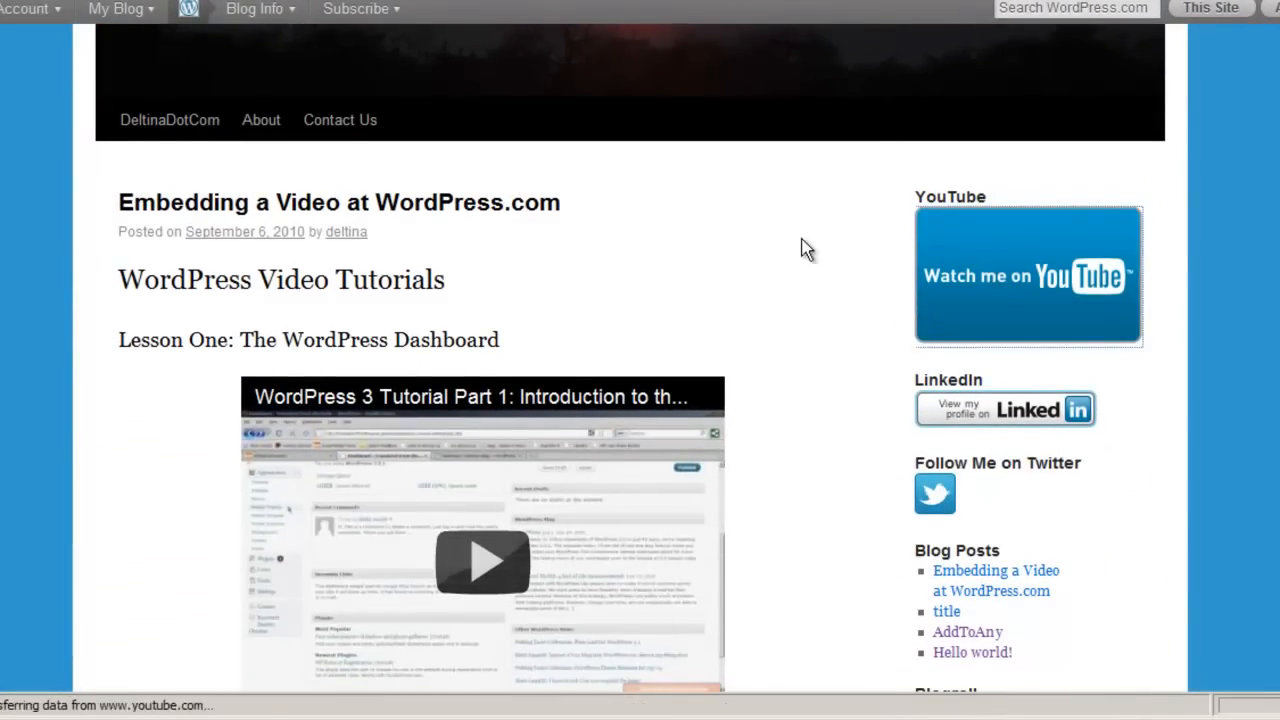
{"action": "left_click", "coordinate": [1028, 276]}
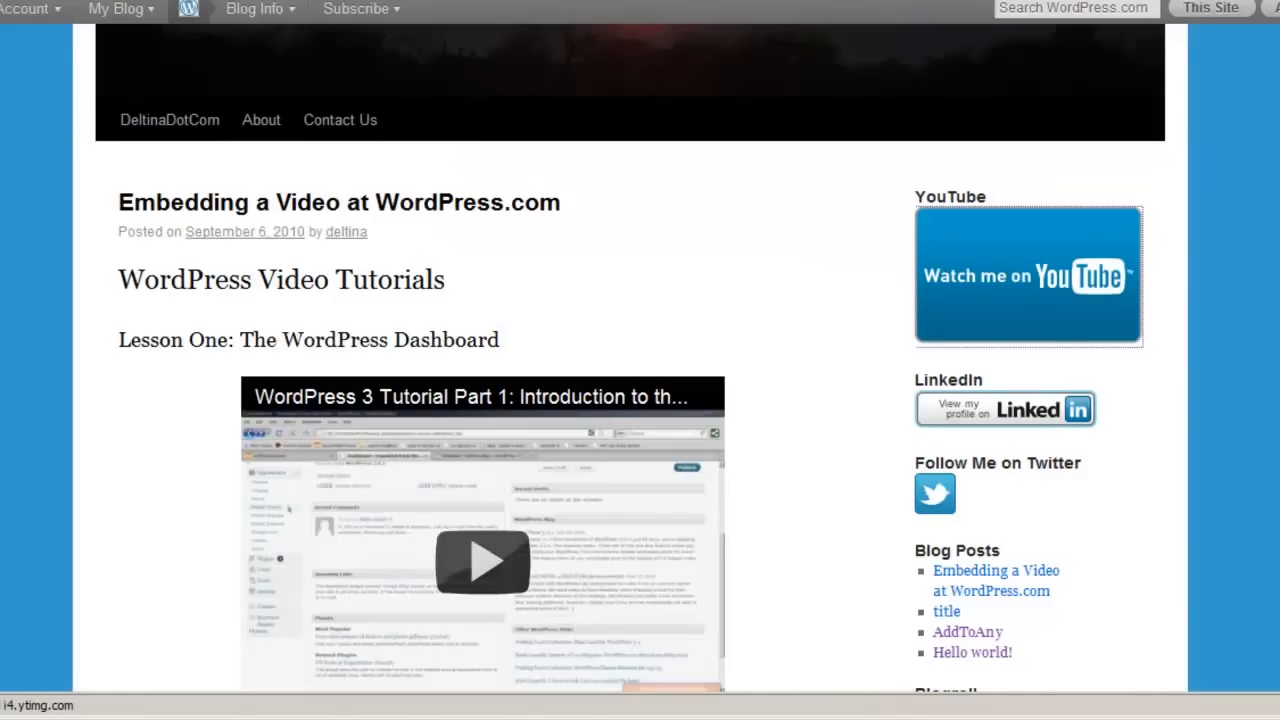
{"action": "scroll", "scroll_direction": "up", "scroll_amount": 3}
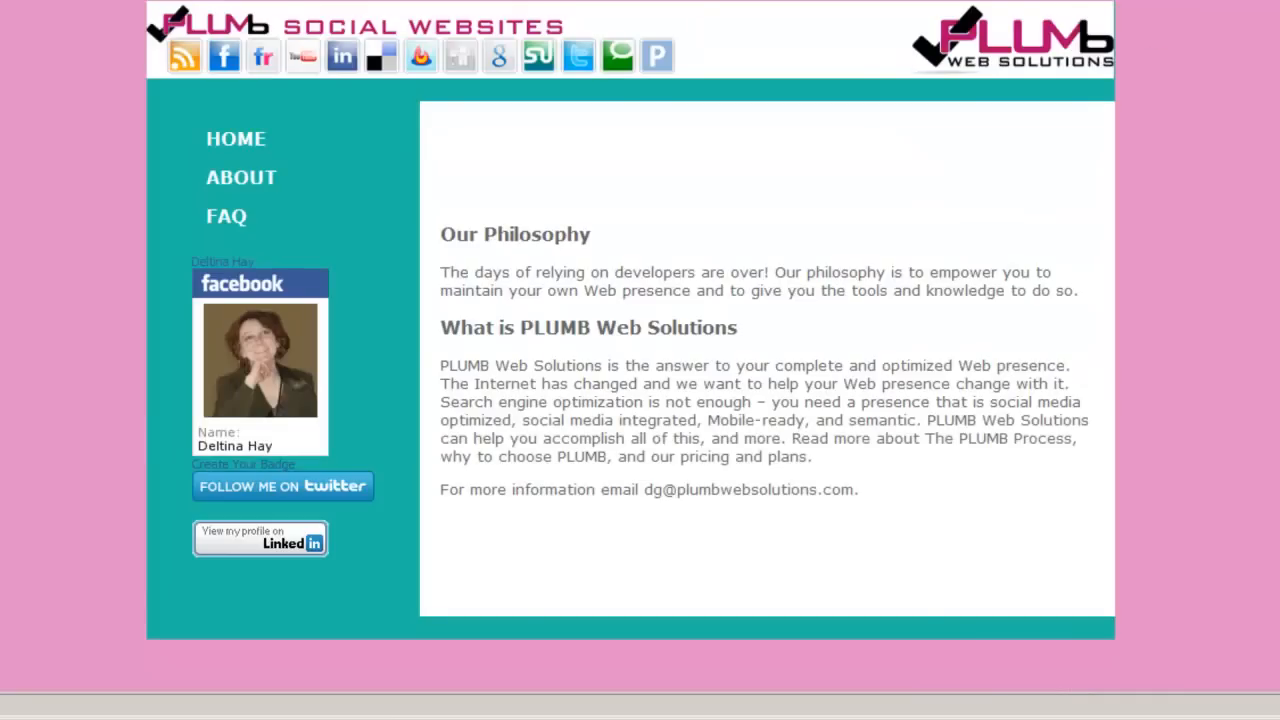
{"action": "mouse_move", "coordinate": [72, 420]}
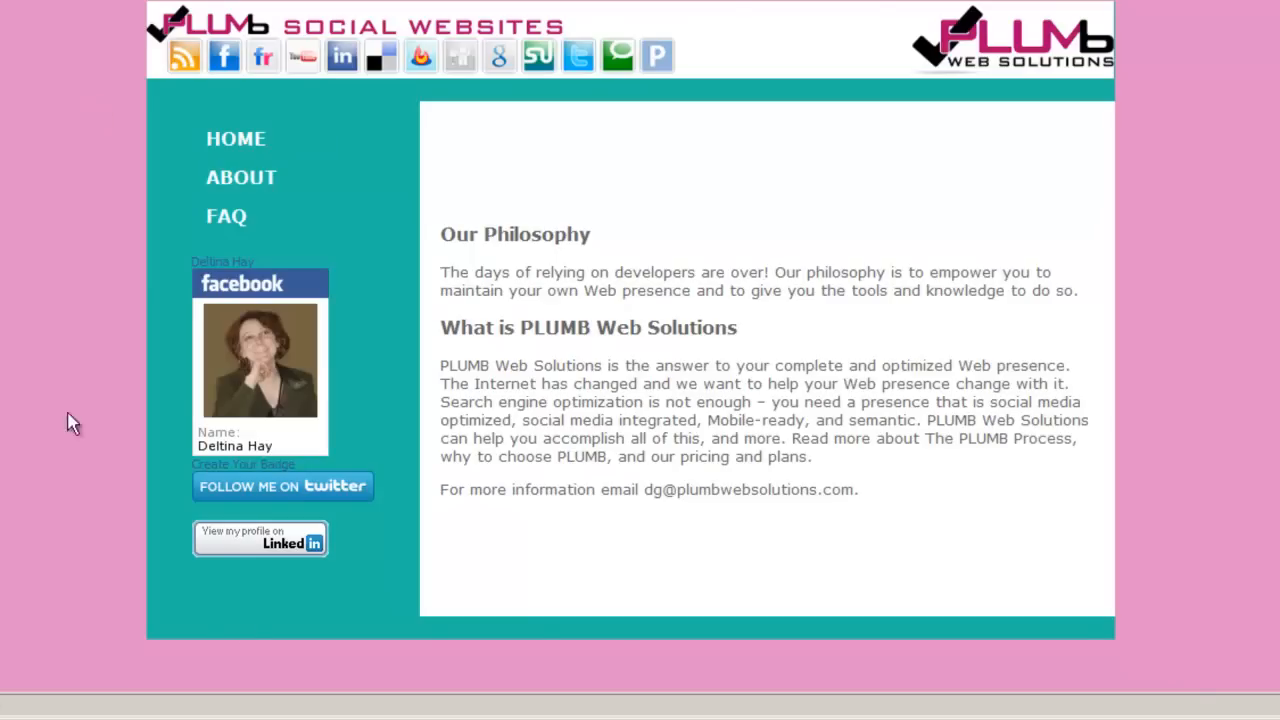
{"action": "mouse_move", "coordinate": [476, 716]}
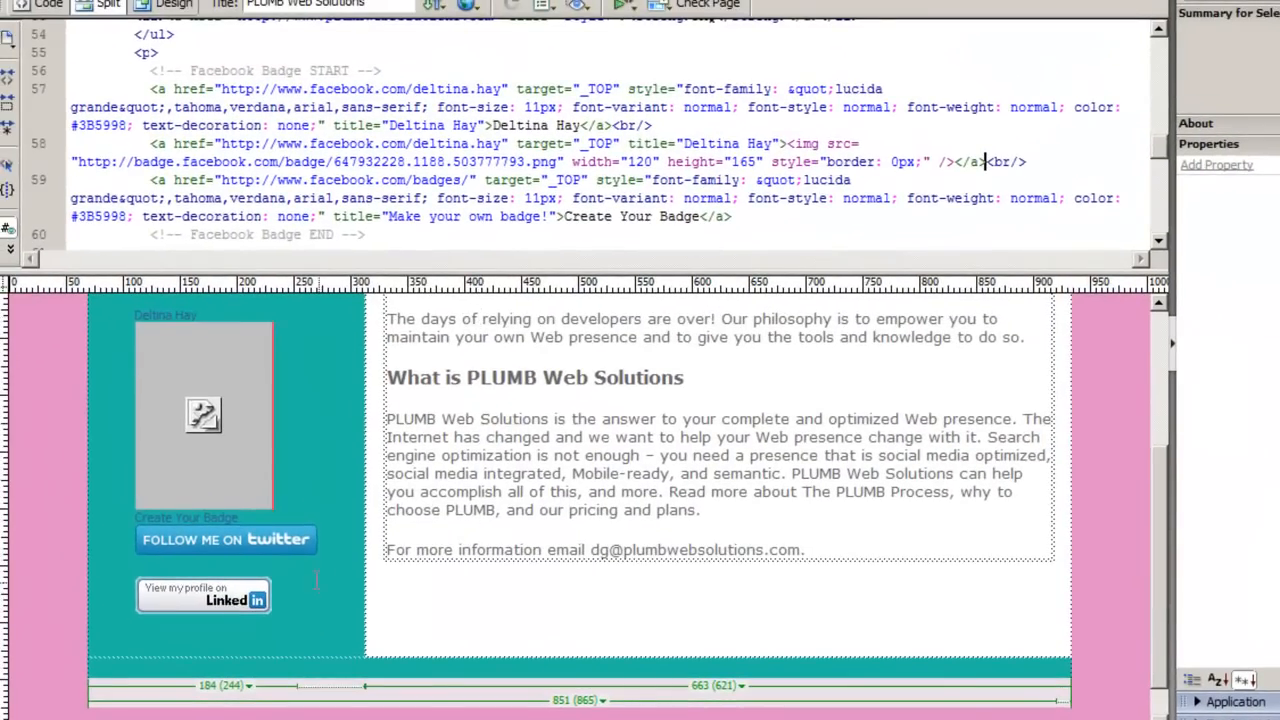
Scroll the page code to the LinkedIn badge at the end of the PLUMB sidebar
{"action": "scroll", "scroll_direction": "down", "scroll_amount": 3}
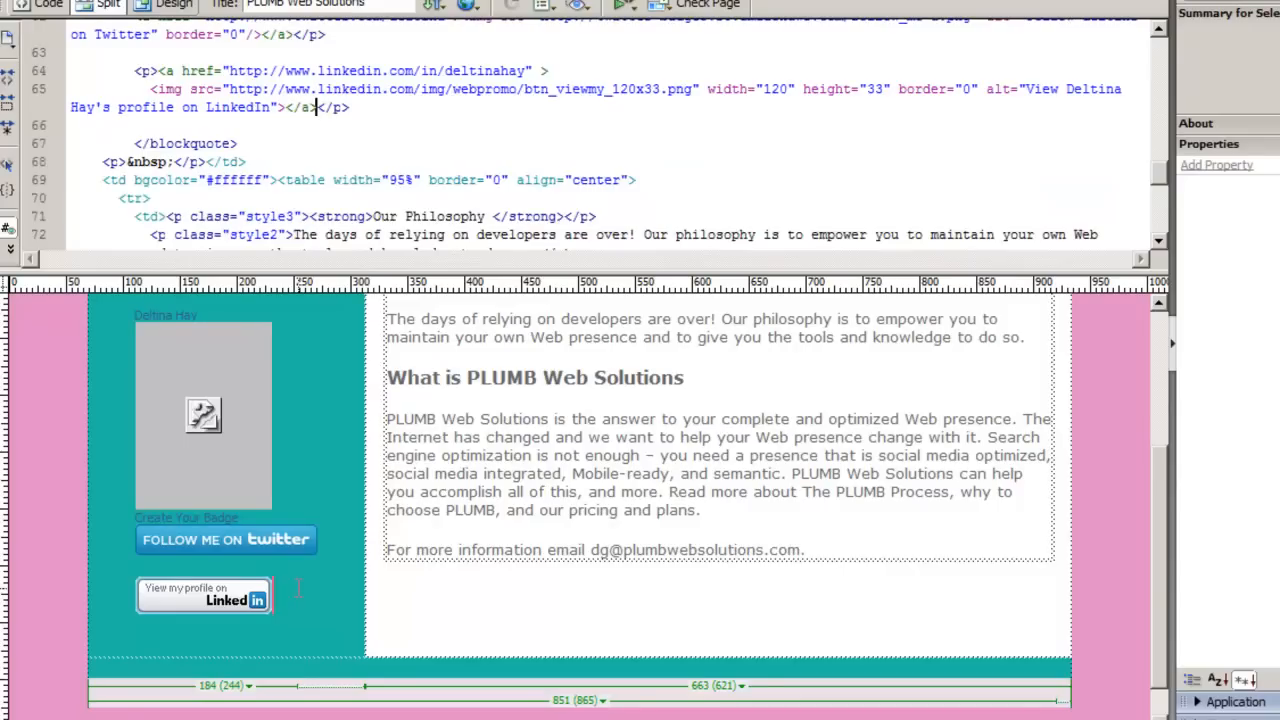
{"action": "mouse_move", "coordinate": [322, 576]}
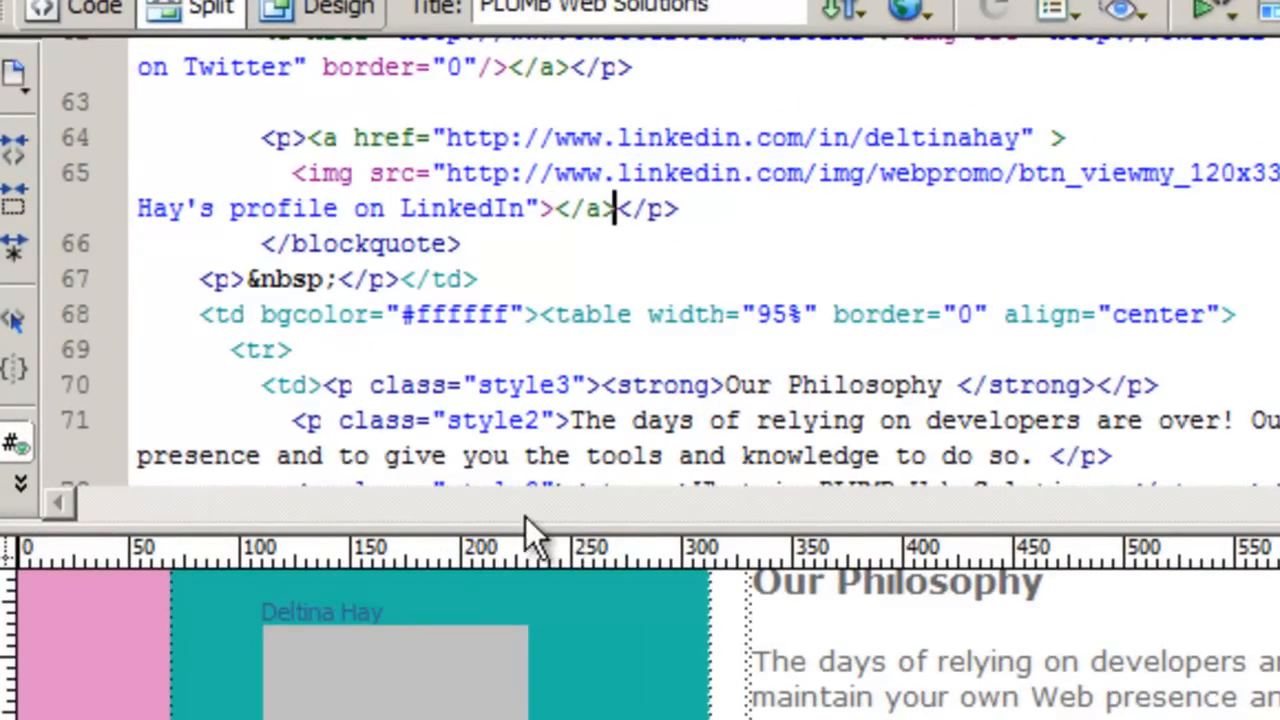
{"action": "mouse_move", "coordinate": [650, 316]}
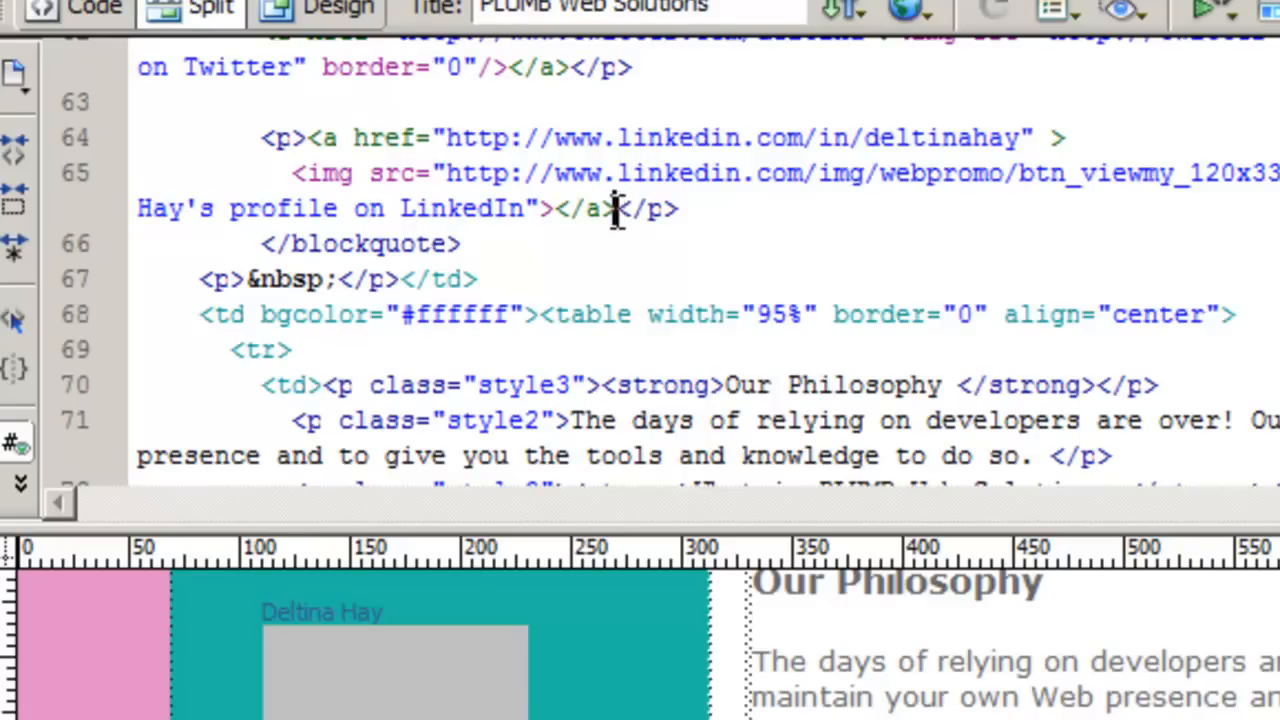
{"action": "mouse_move", "coordinate": [750, 208]}
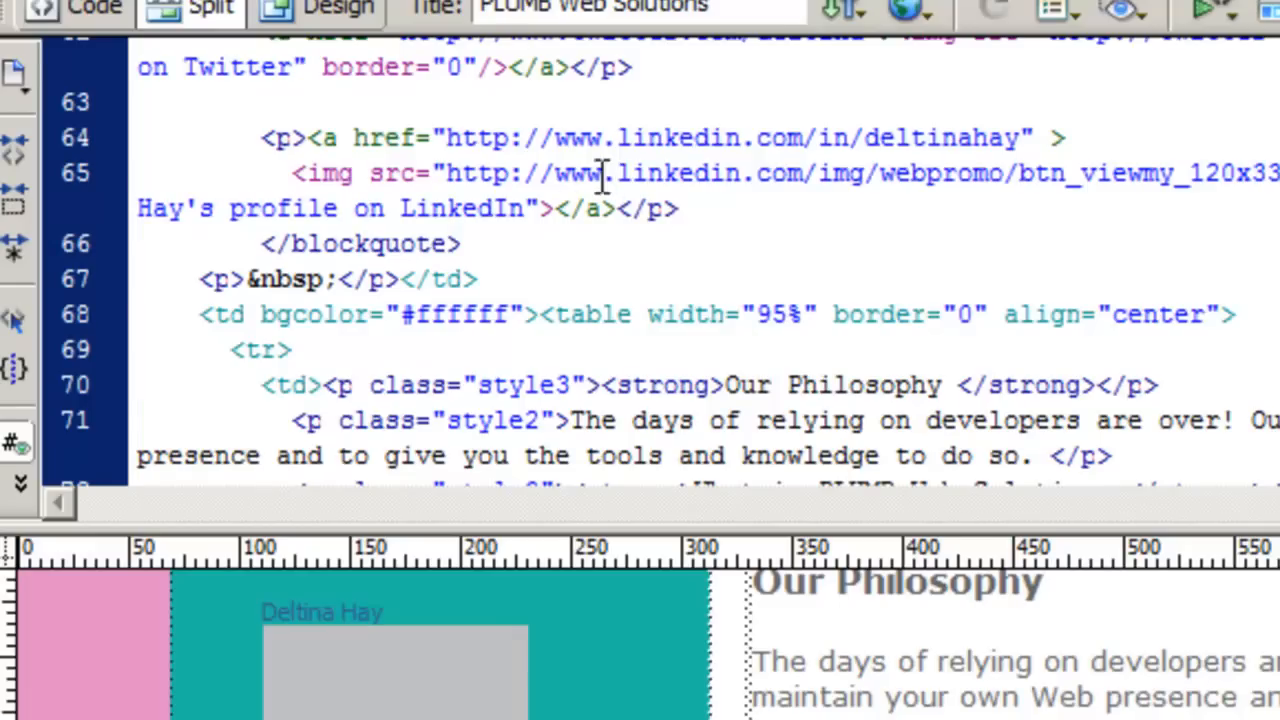
{"action": "mouse_move", "coordinate": [296, 172]}
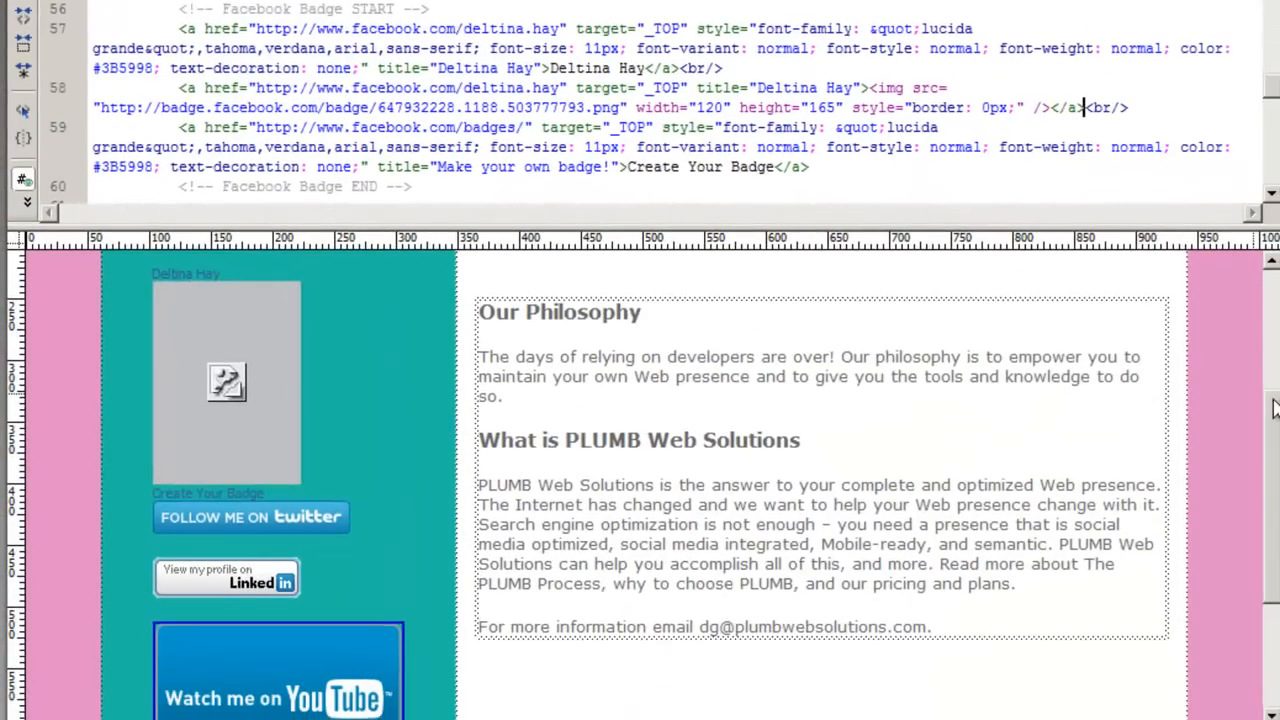
Select the YouTube badge image and set its Border property to 0
{"action": "scroll", "scroll_direction": "down", "scroll_amount": 3}
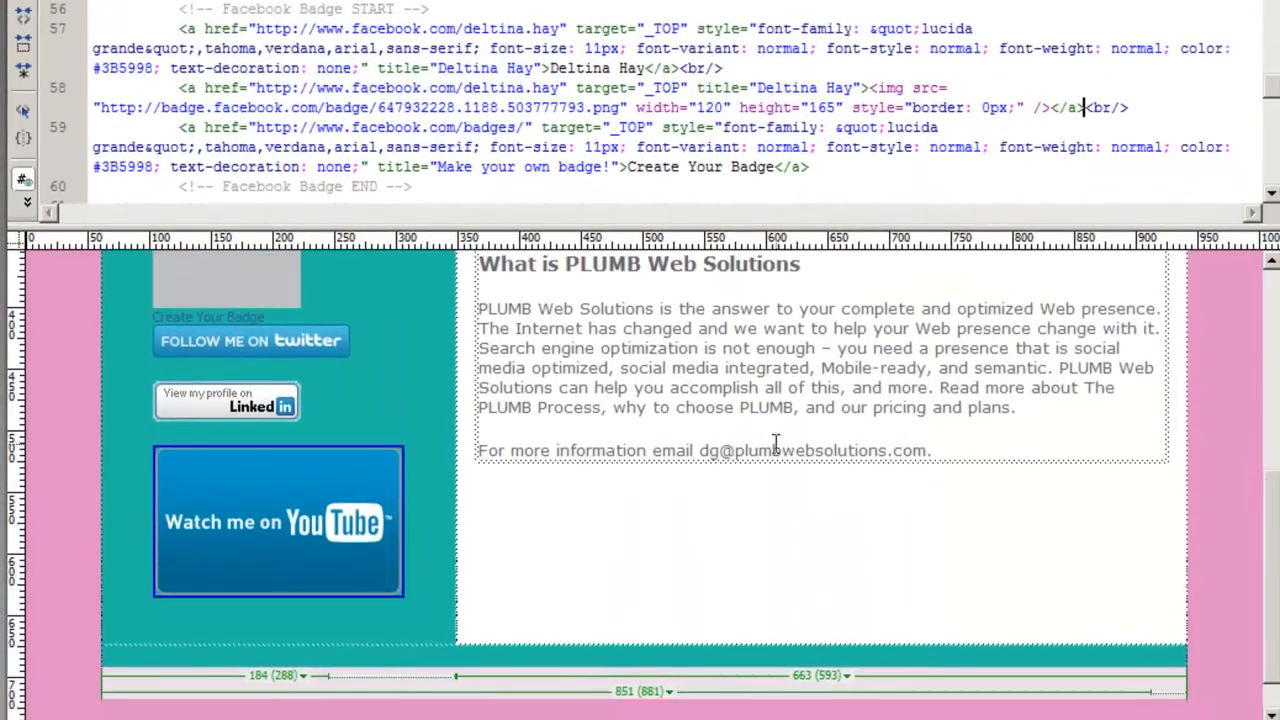
{"action": "left_click", "coordinate": [278, 520]}
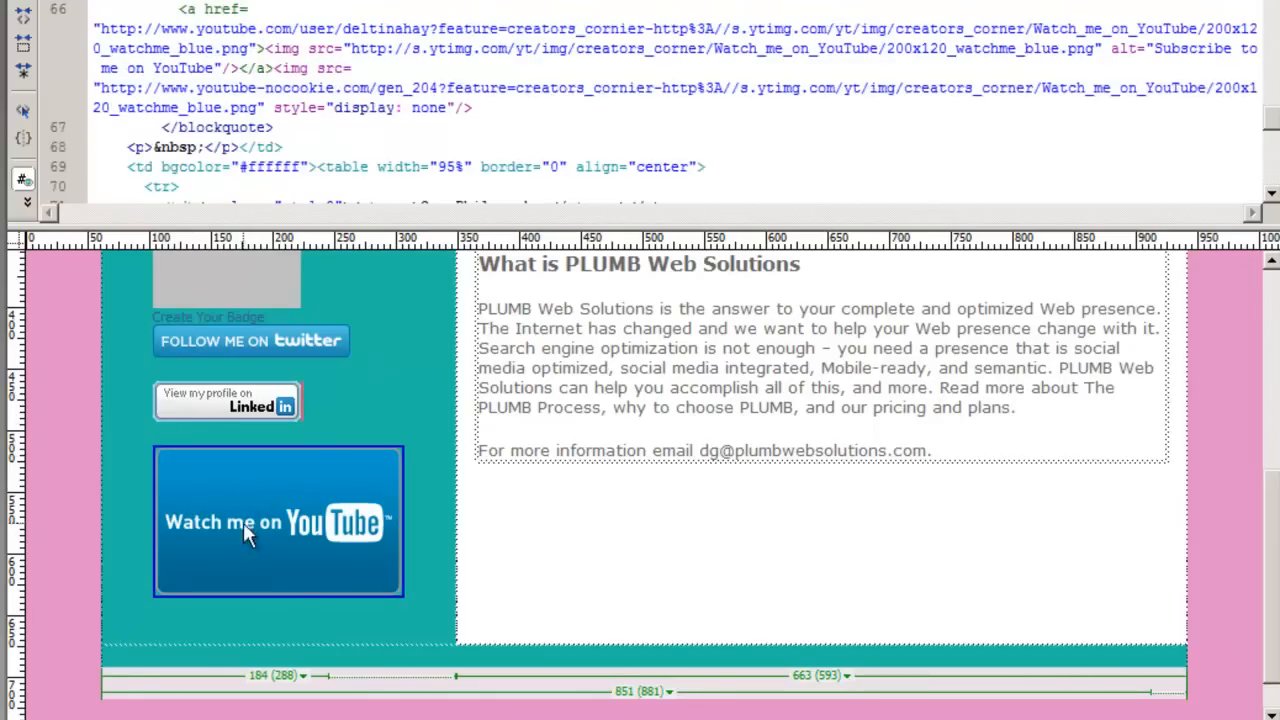
{"action": "left_click", "coordinate": [278, 522]}
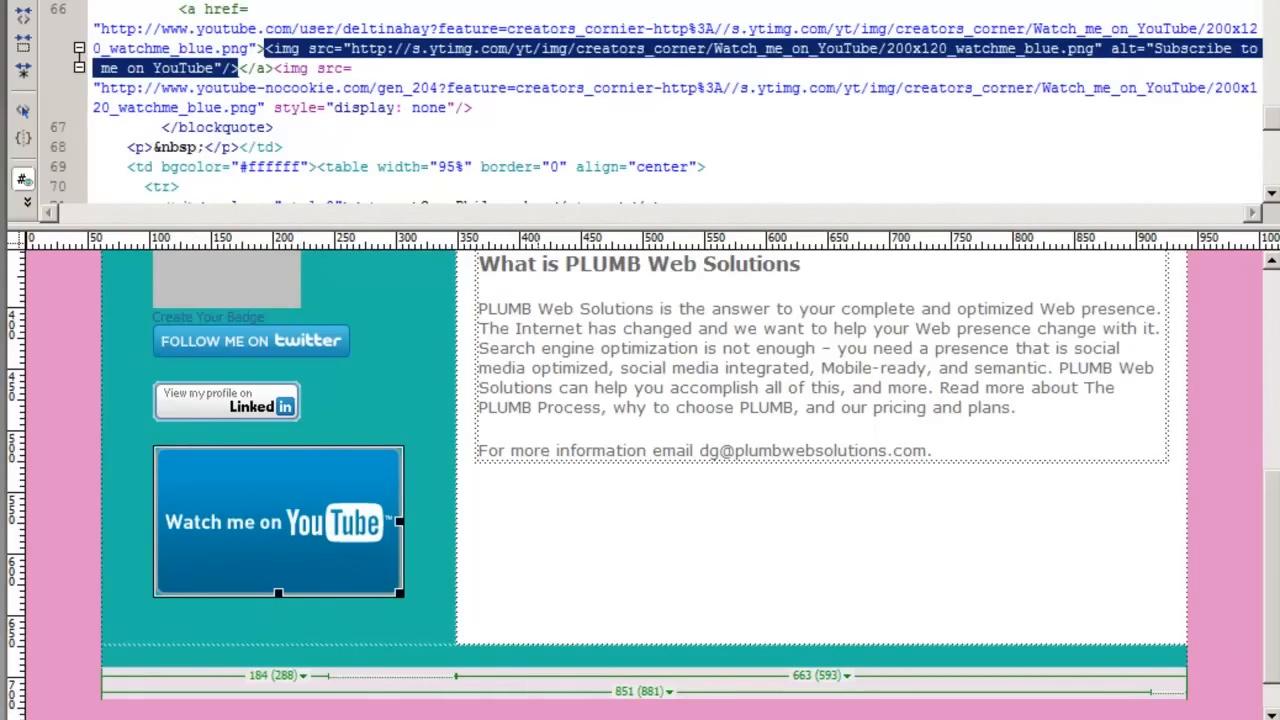
{"action": "left_click", "coordinate": [278, 520]}
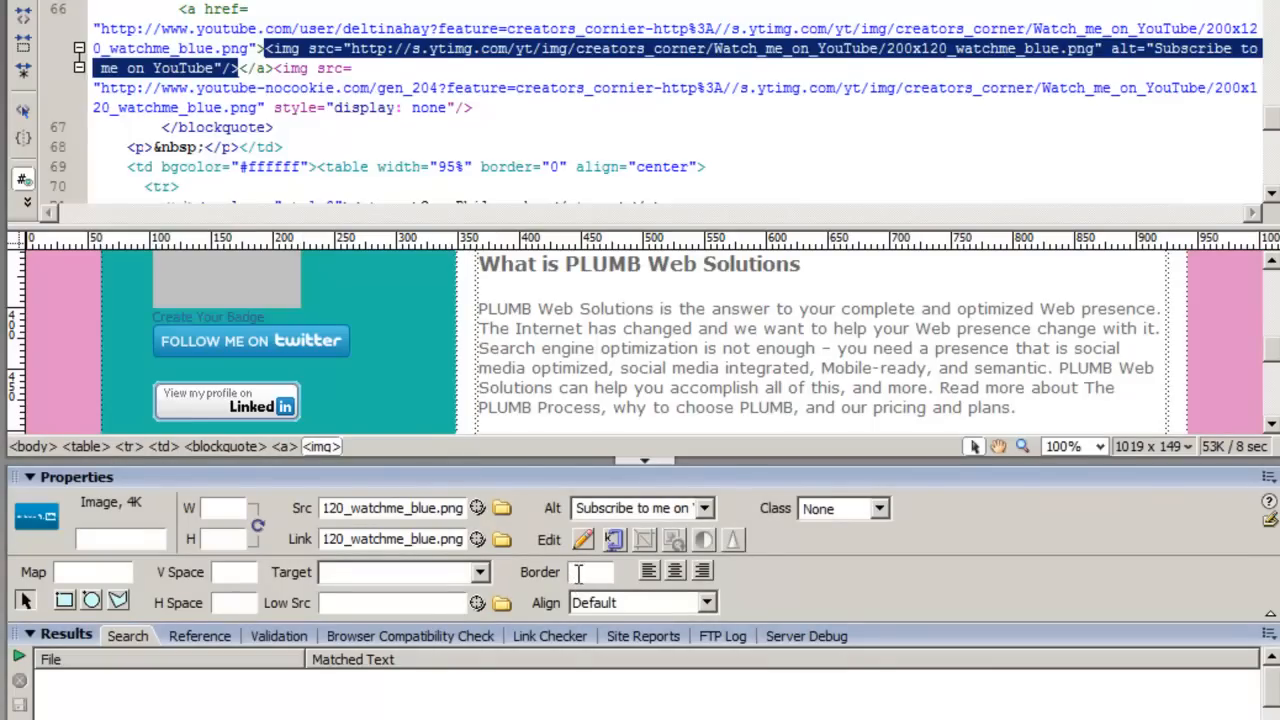
{"action": "type", "text": "0"}
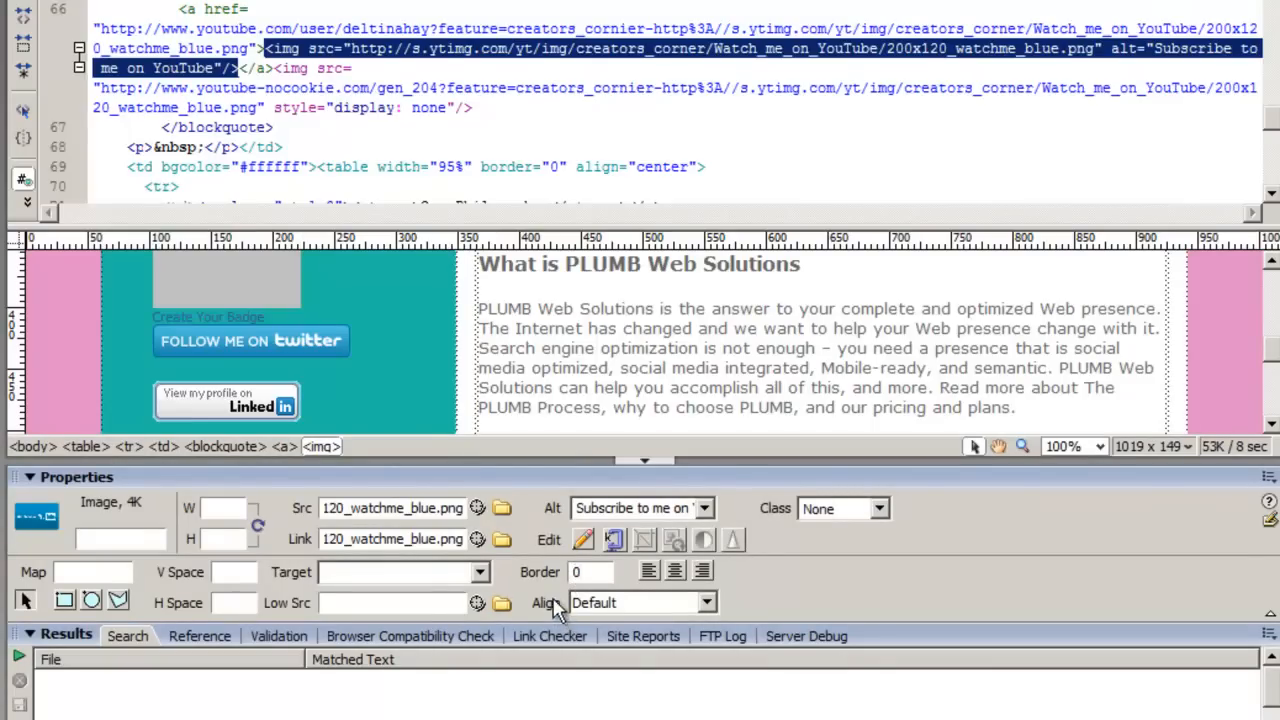
{"action": "mouse_move", "coordinate": [818, 592]}
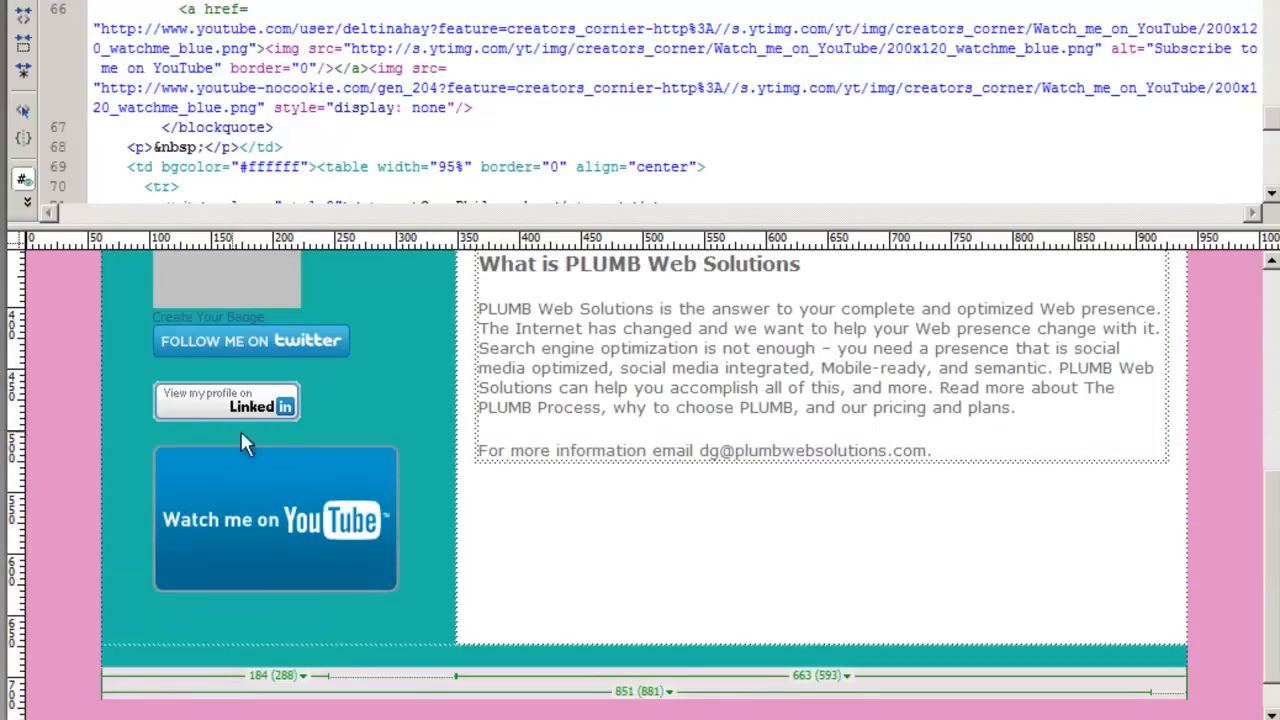
{"action": "mouse_move", "coordinate": [424, 400]}
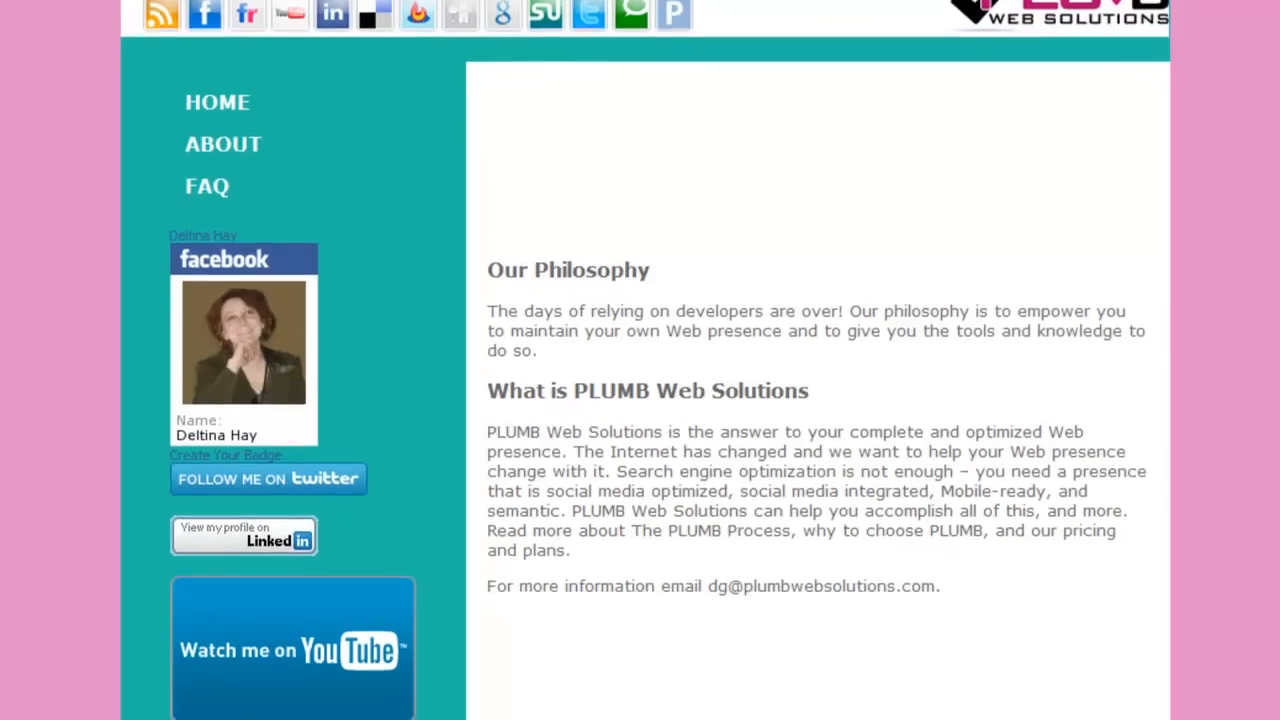
Check the YouTube badge below LinkedIn on the previewed PLUMB site, then return to Creator's Corner Downloads
{"action": "scroll", "scroll_direction": "down", "scroll_amount": 3}
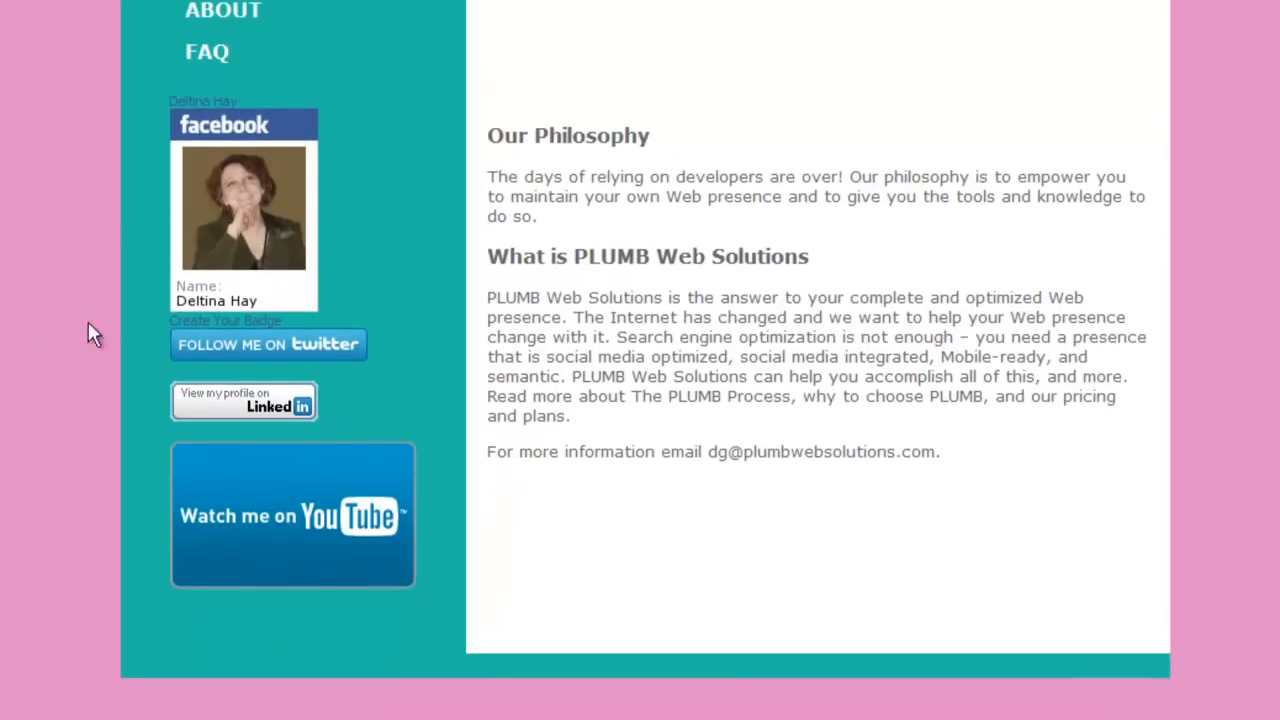
{"action": "left_click", "coordinate": [292, 516]}
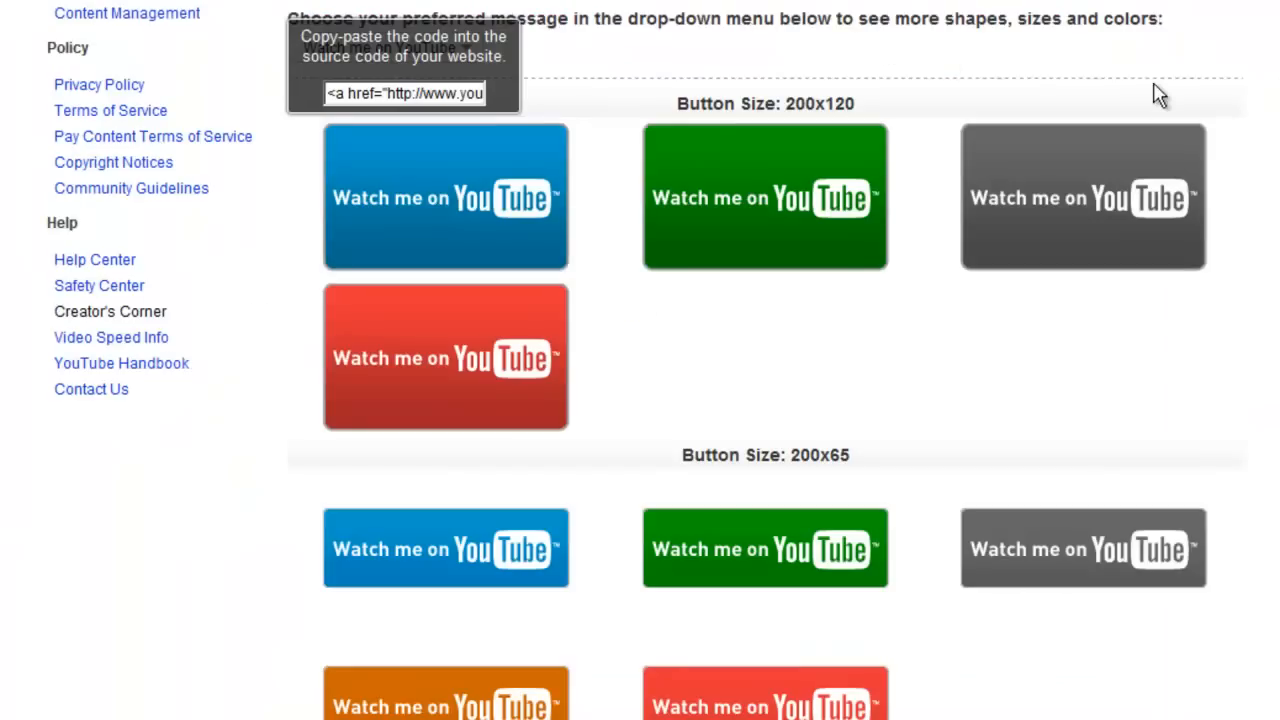
{"action": "scroll", "scroll_direction": "up", "scroll_amount": 3}
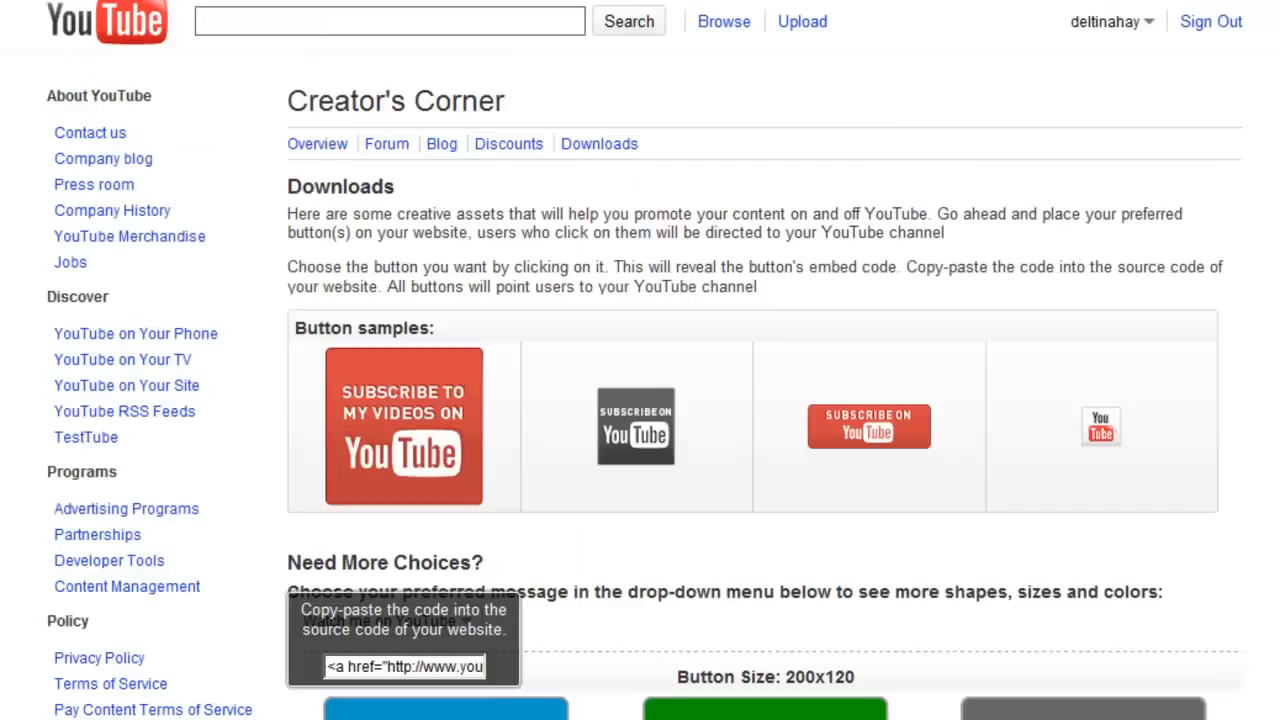